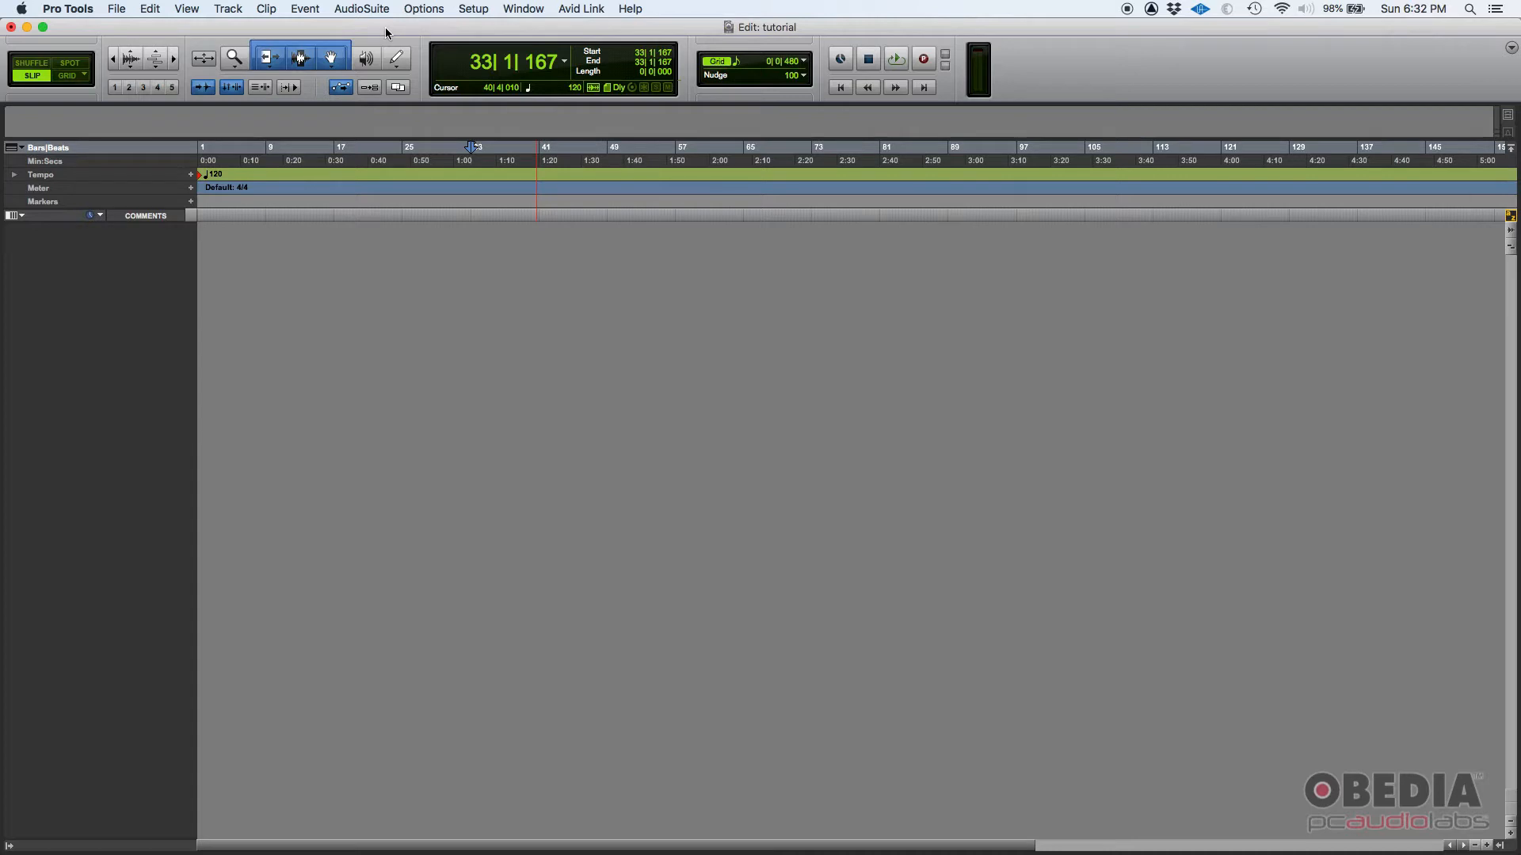
{"action": "mouse_move", "coordinate": [417, 25]}
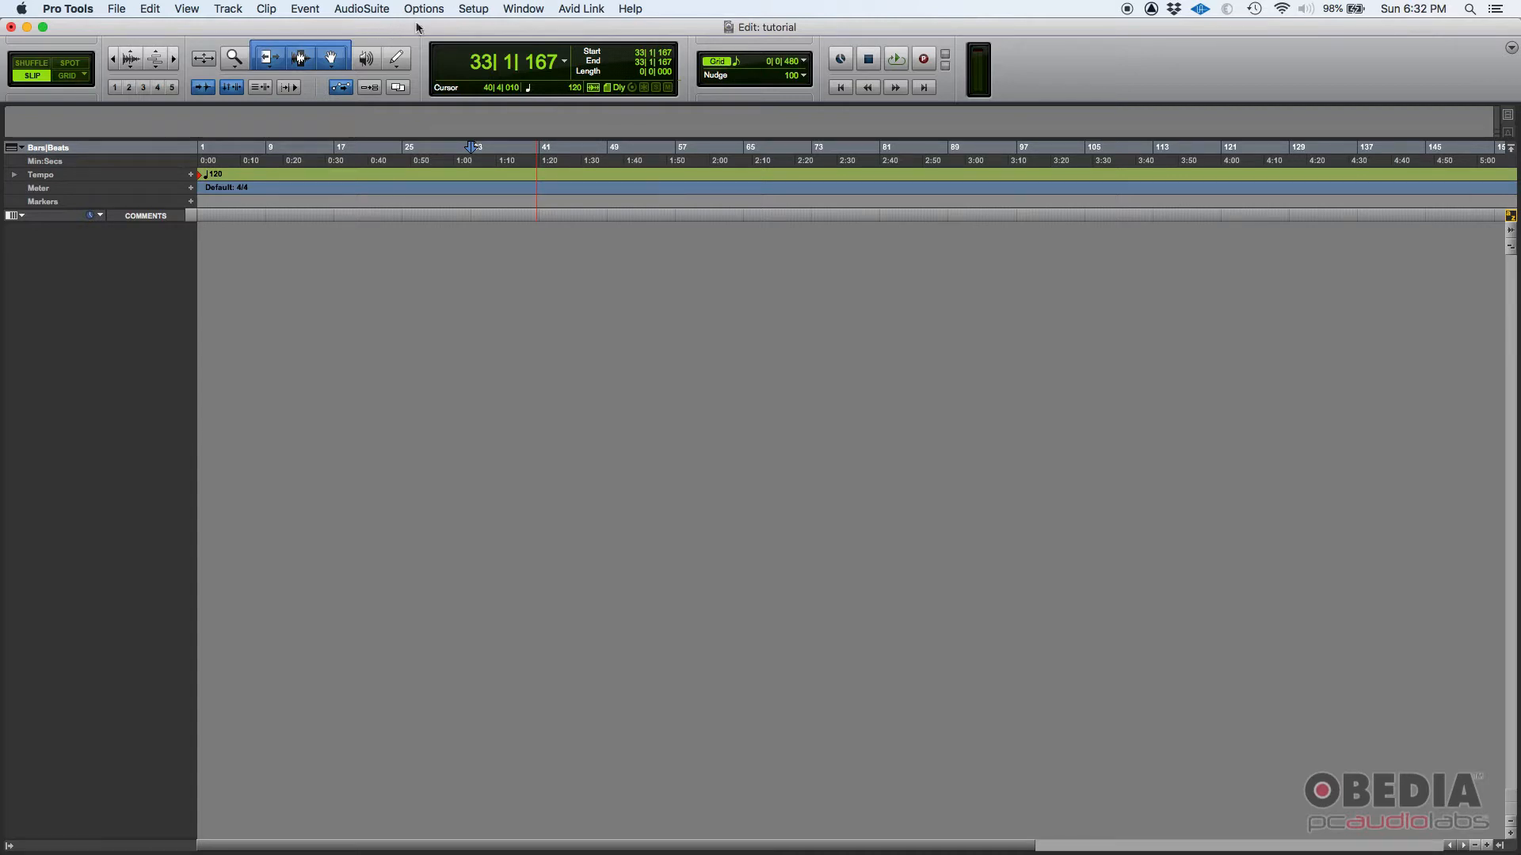
Step: Enable video in the Playback Engine settings so the session can host a video track
{"action": "left_click", "coordinate": [474, 9]}
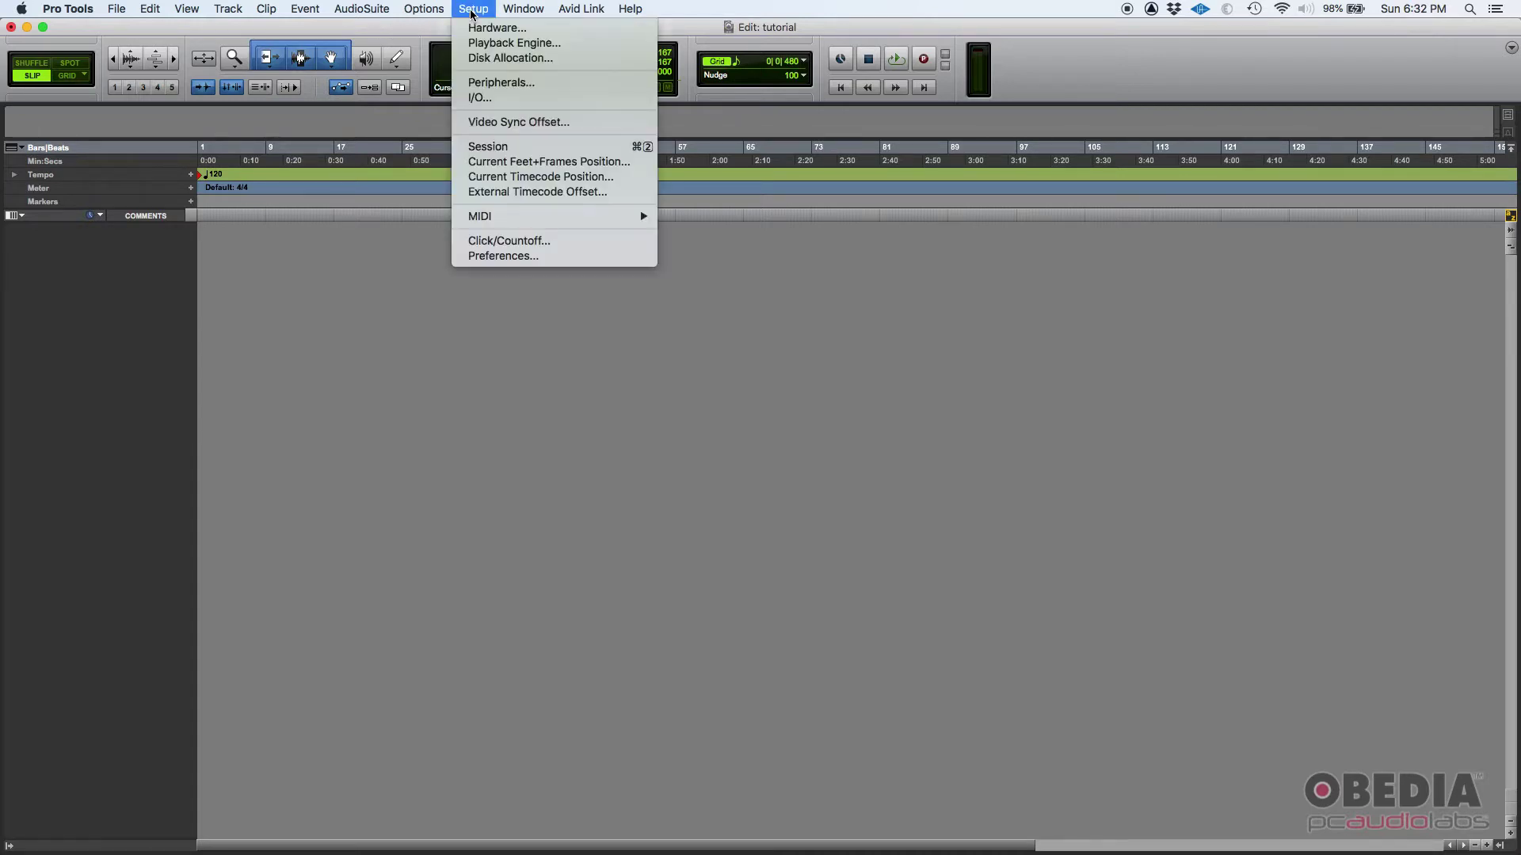
{"action": "mouse_move", "coordinate": [514, 42]}
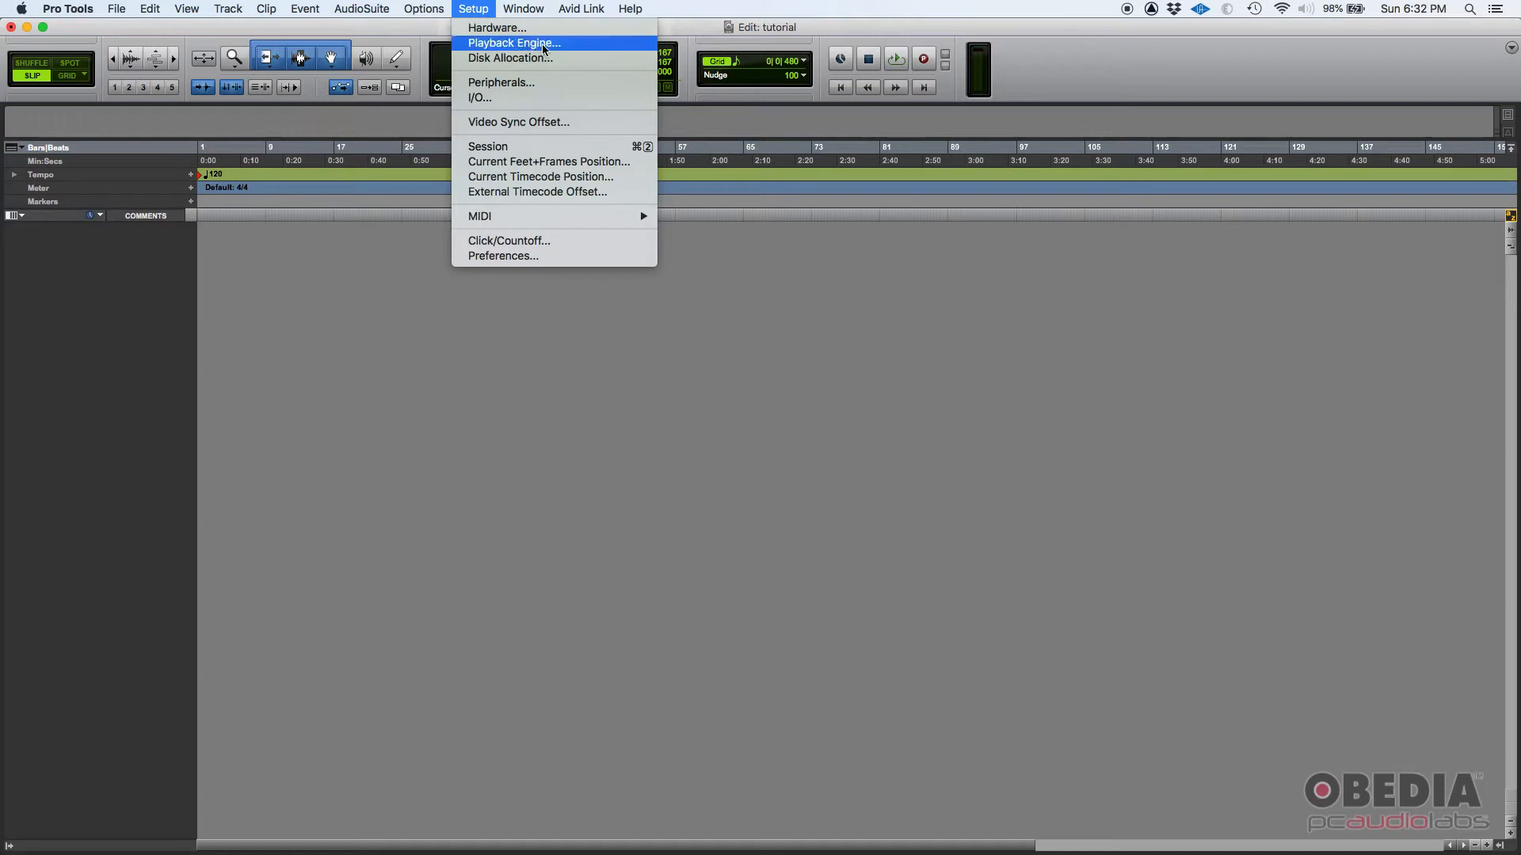
{"action": "left_click", "coordinate": [513, 43]}
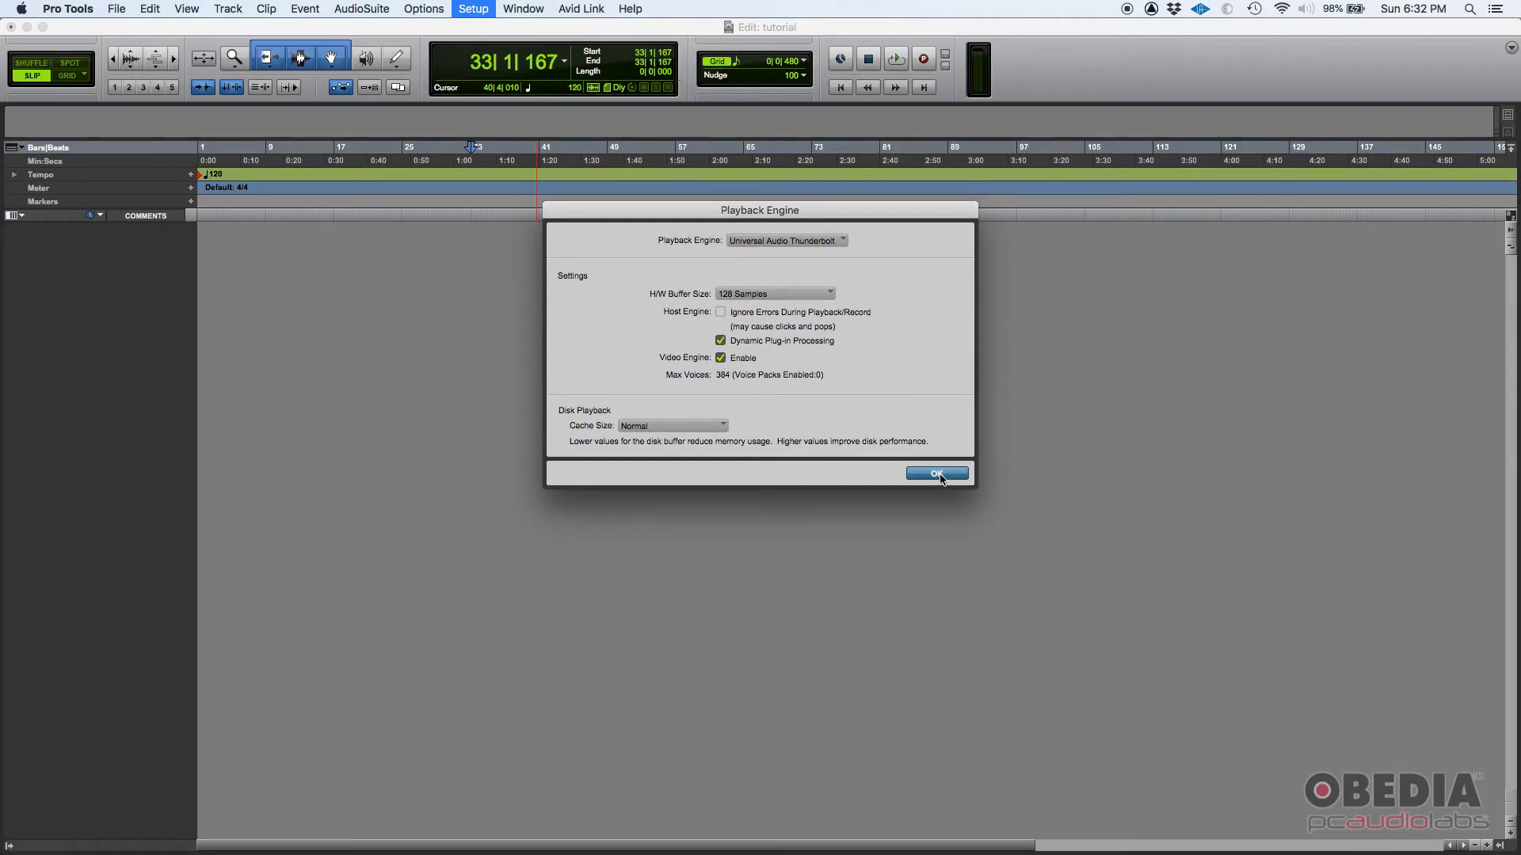
{"action": "left_click", "coordinate": [935, 474]}
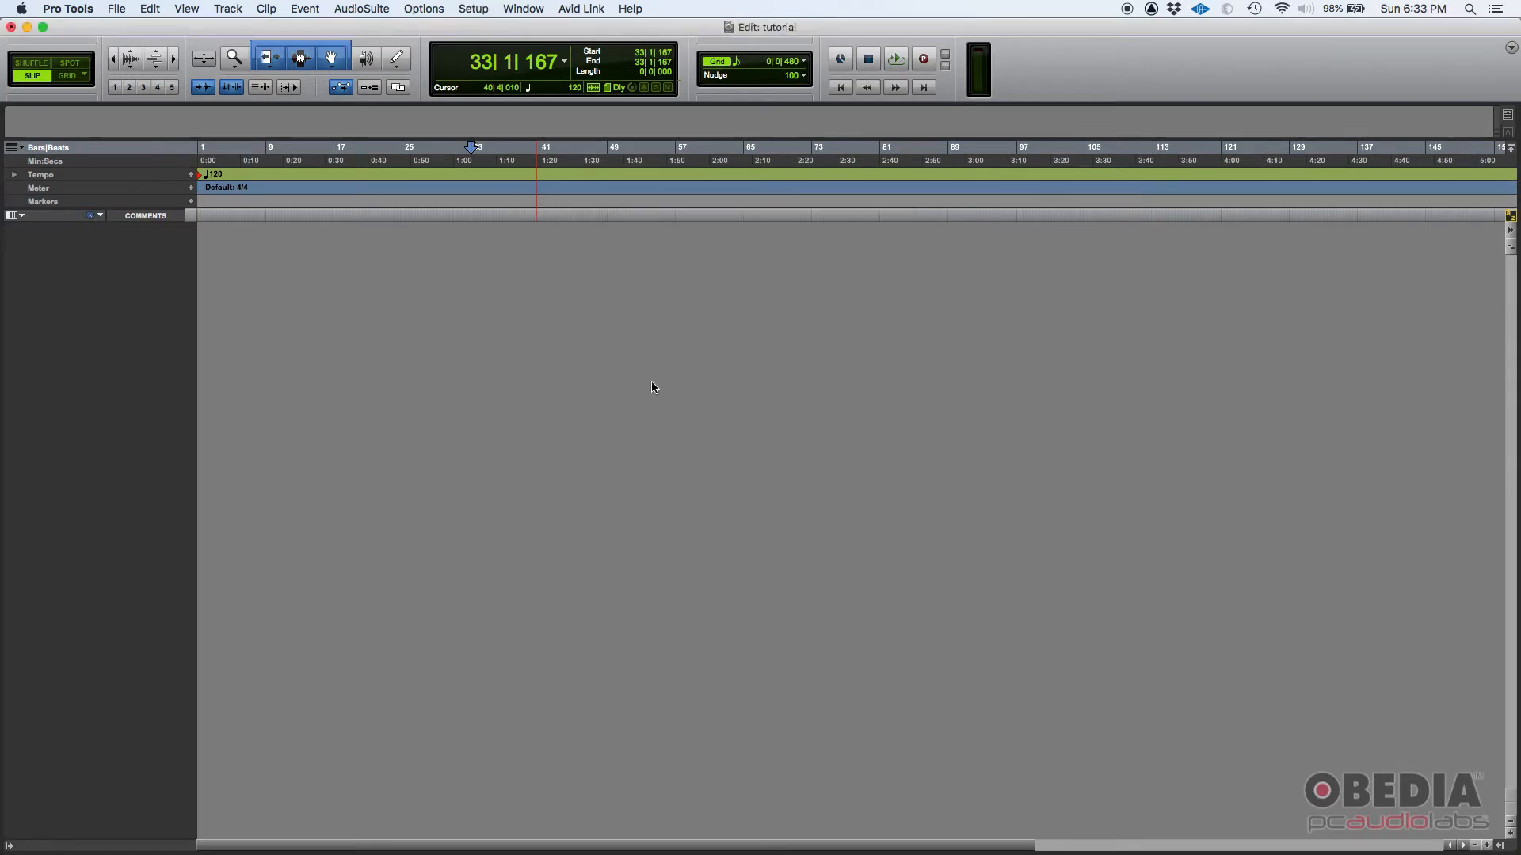
{"action": "mouse_move", "coordinate": [246, 16]}
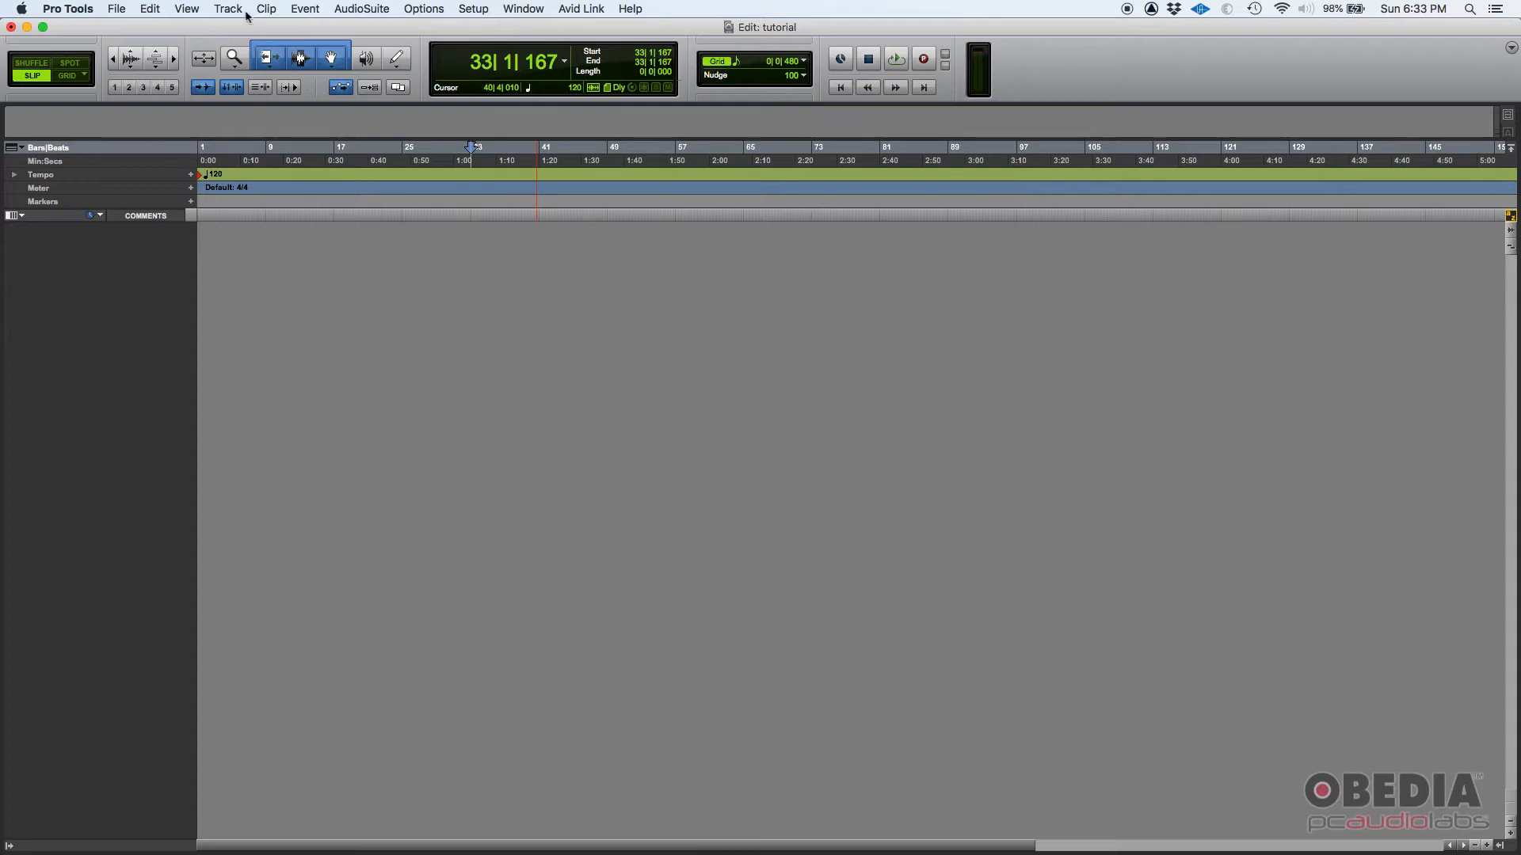
Step: Create a new Video Track named 'Drumming' from the Track > New dialog
{"action": "left_click", "coordinate": [227, 9]}
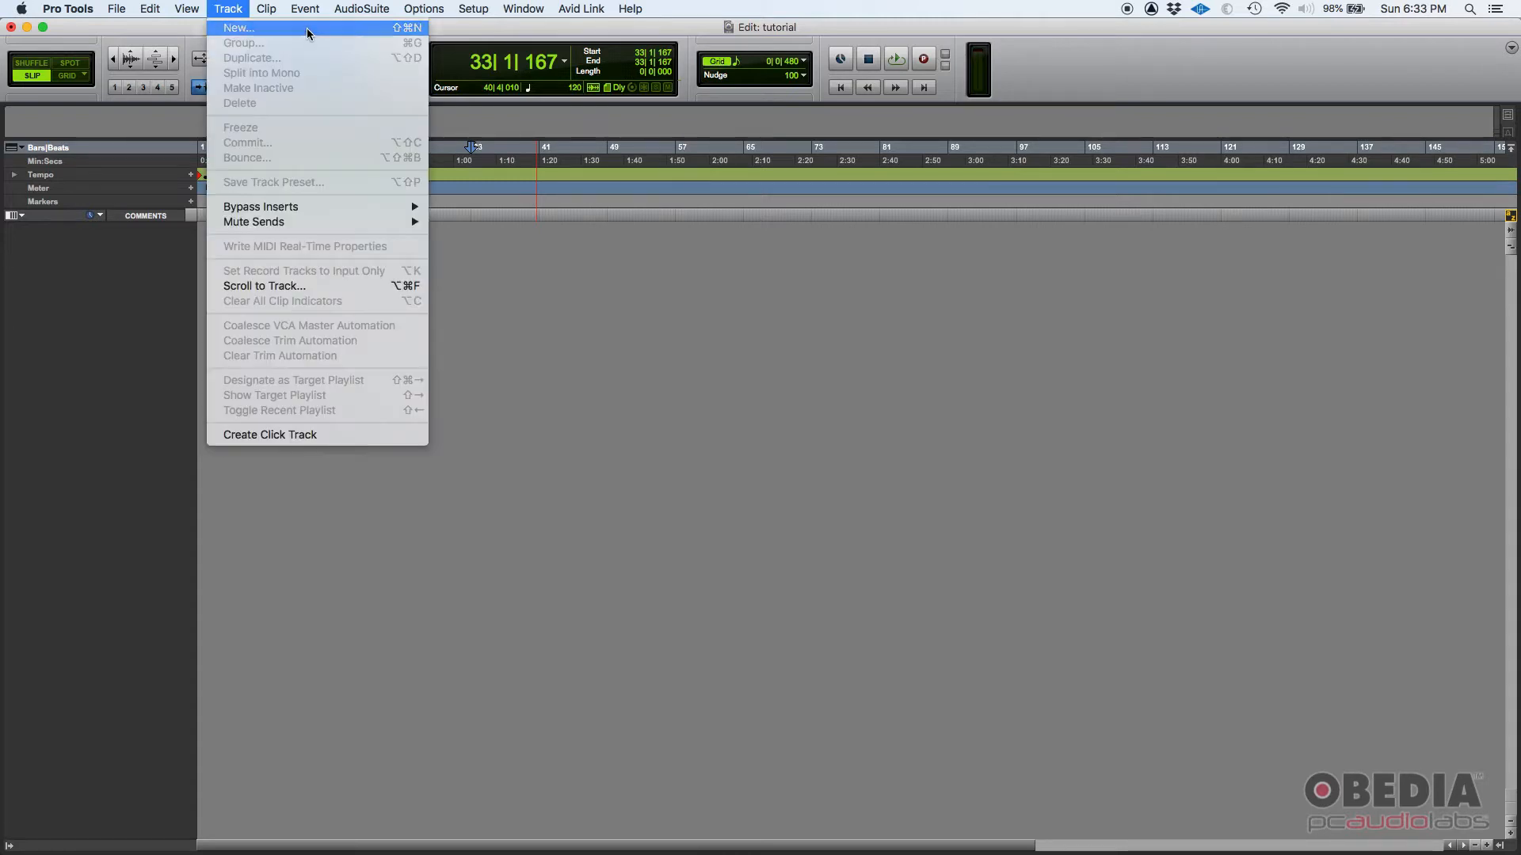
{"action": "left_click", "coordinate": [238, 27]}
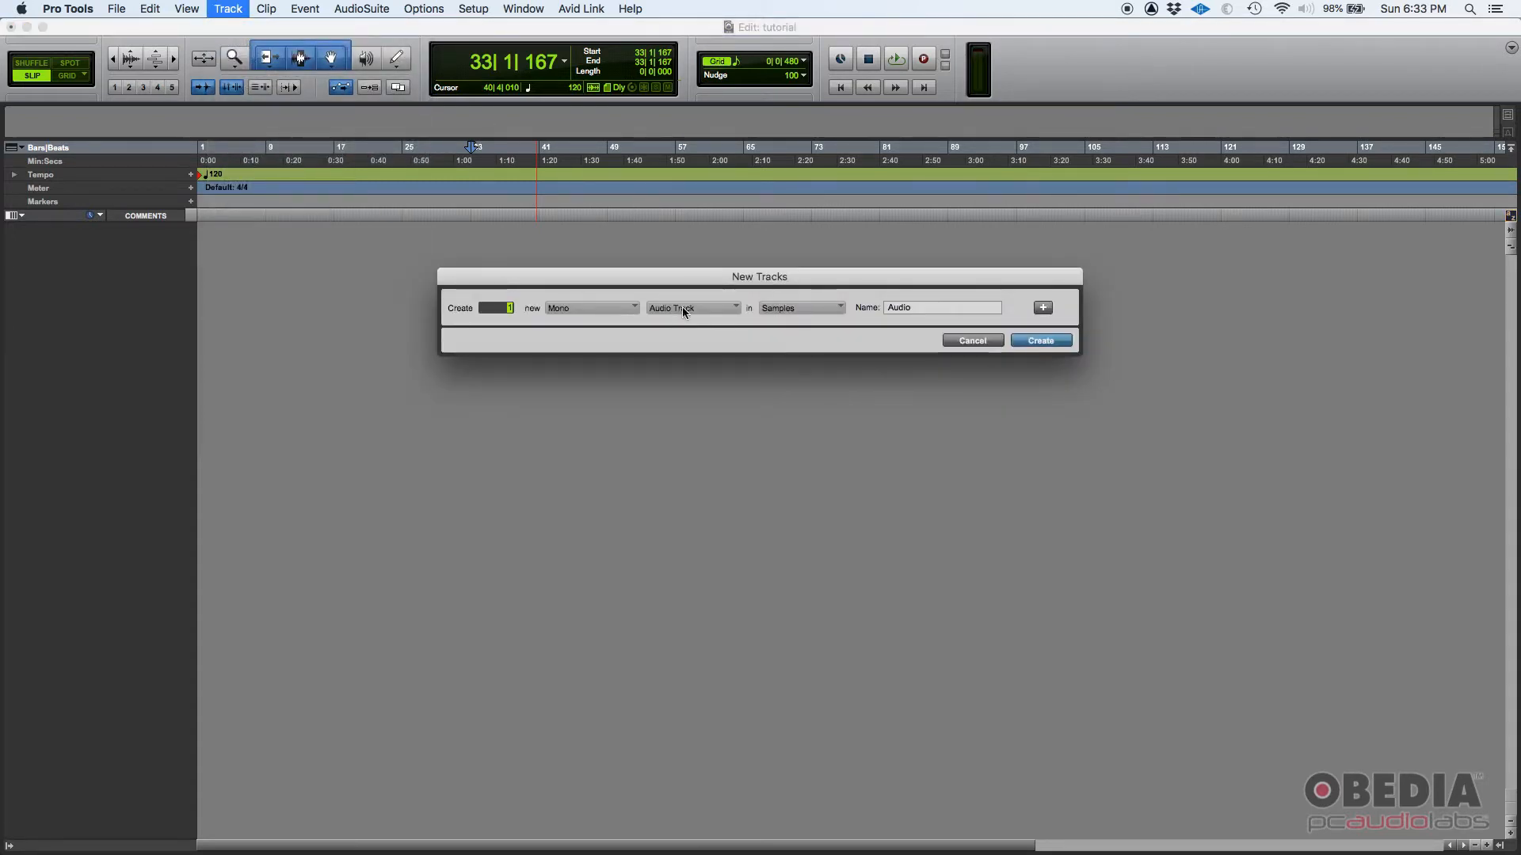
{"action": "left_click", "coordinate": [691, 307]}
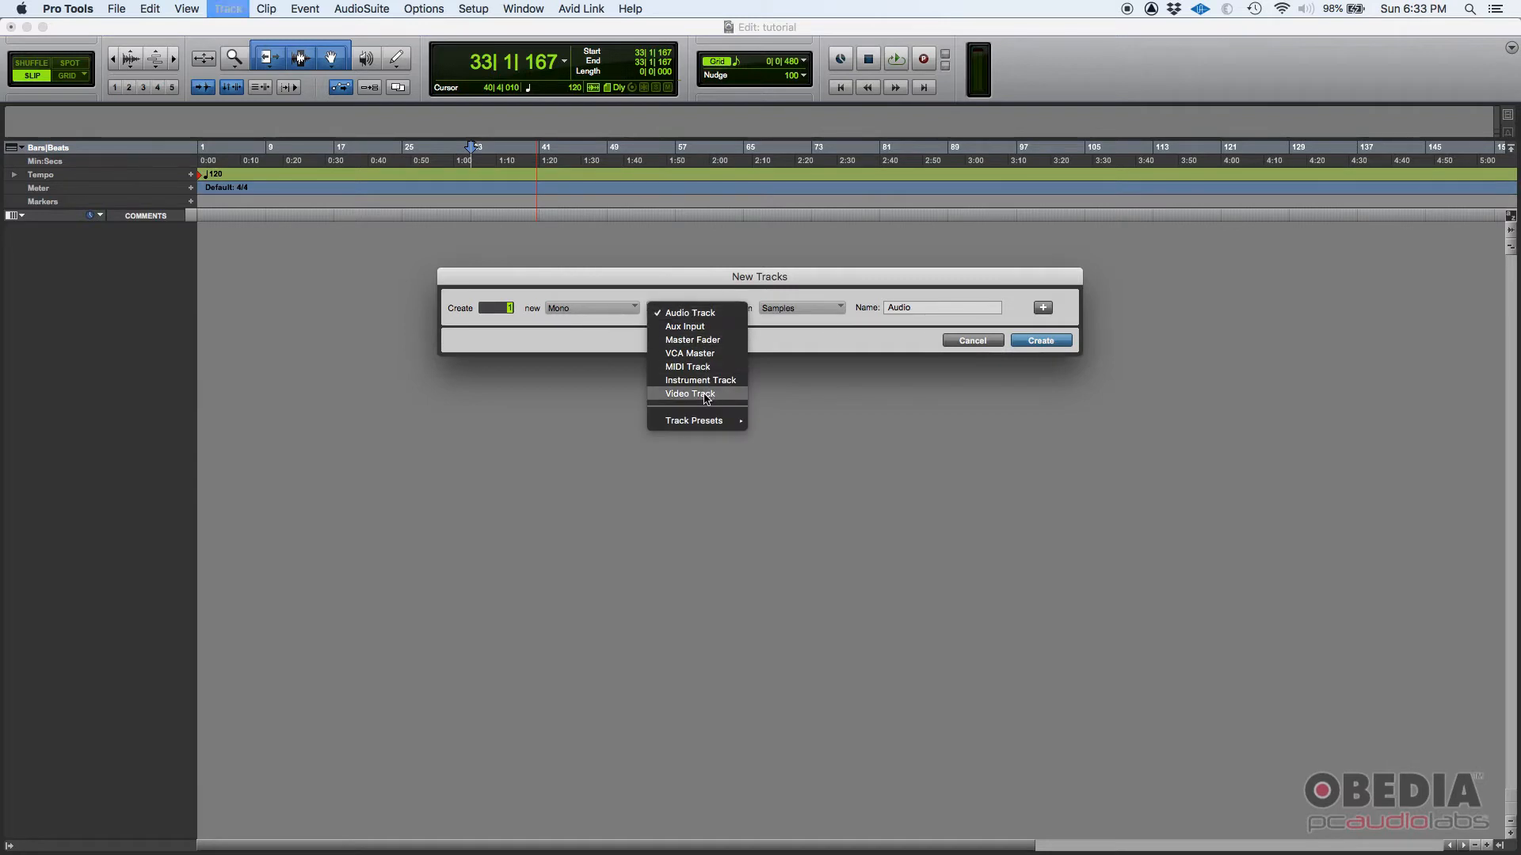
{"action": "left_click", "coordinate": [688, 394]}
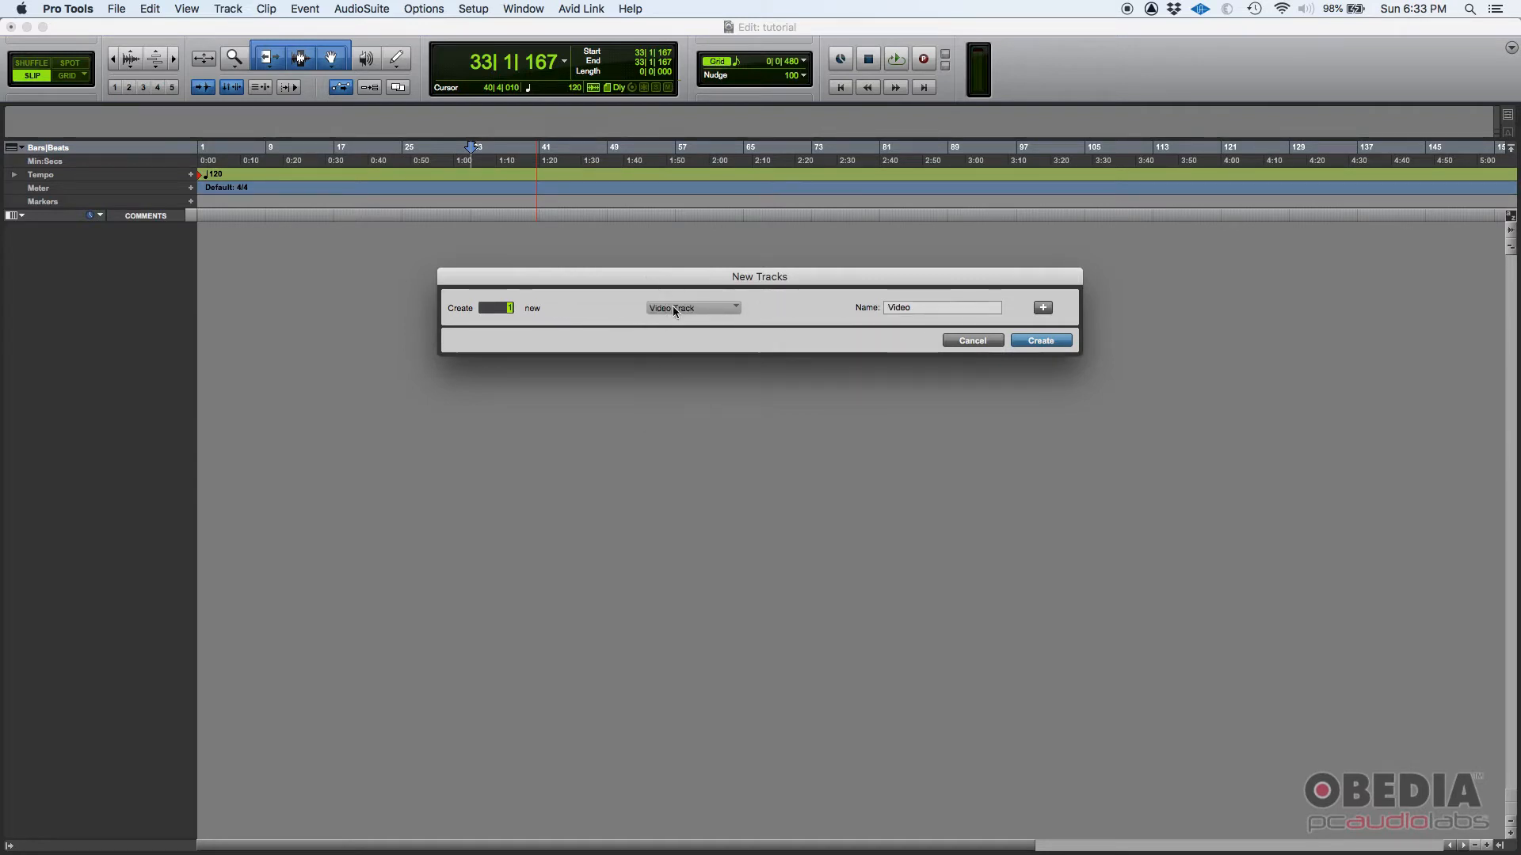
{"action": "mouse_move", "coordinate": [625, 311]}
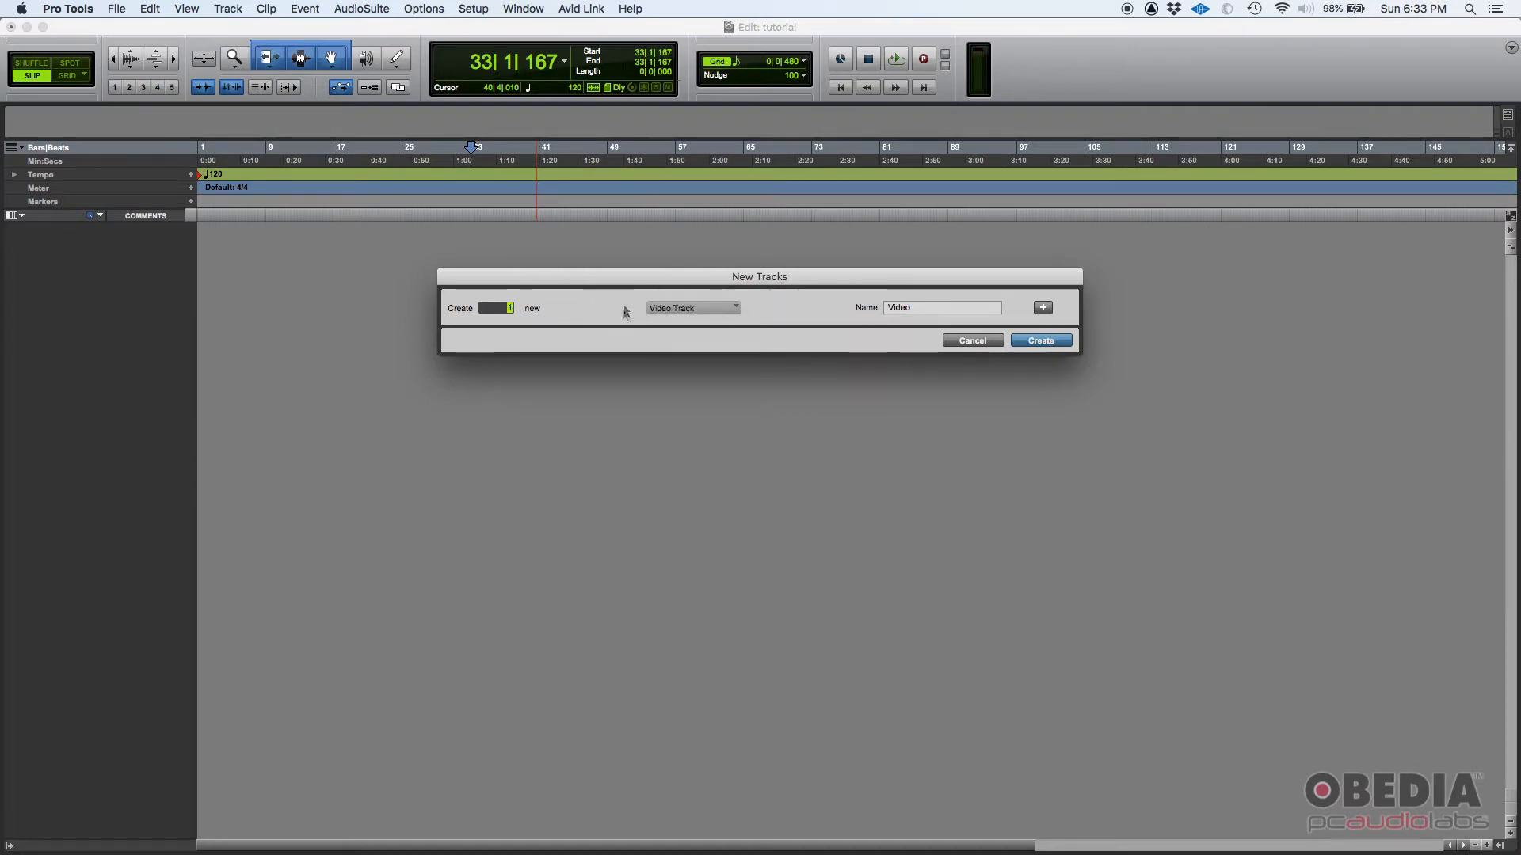
{"action": "mouse_move", "coordinate": [858, 308]}
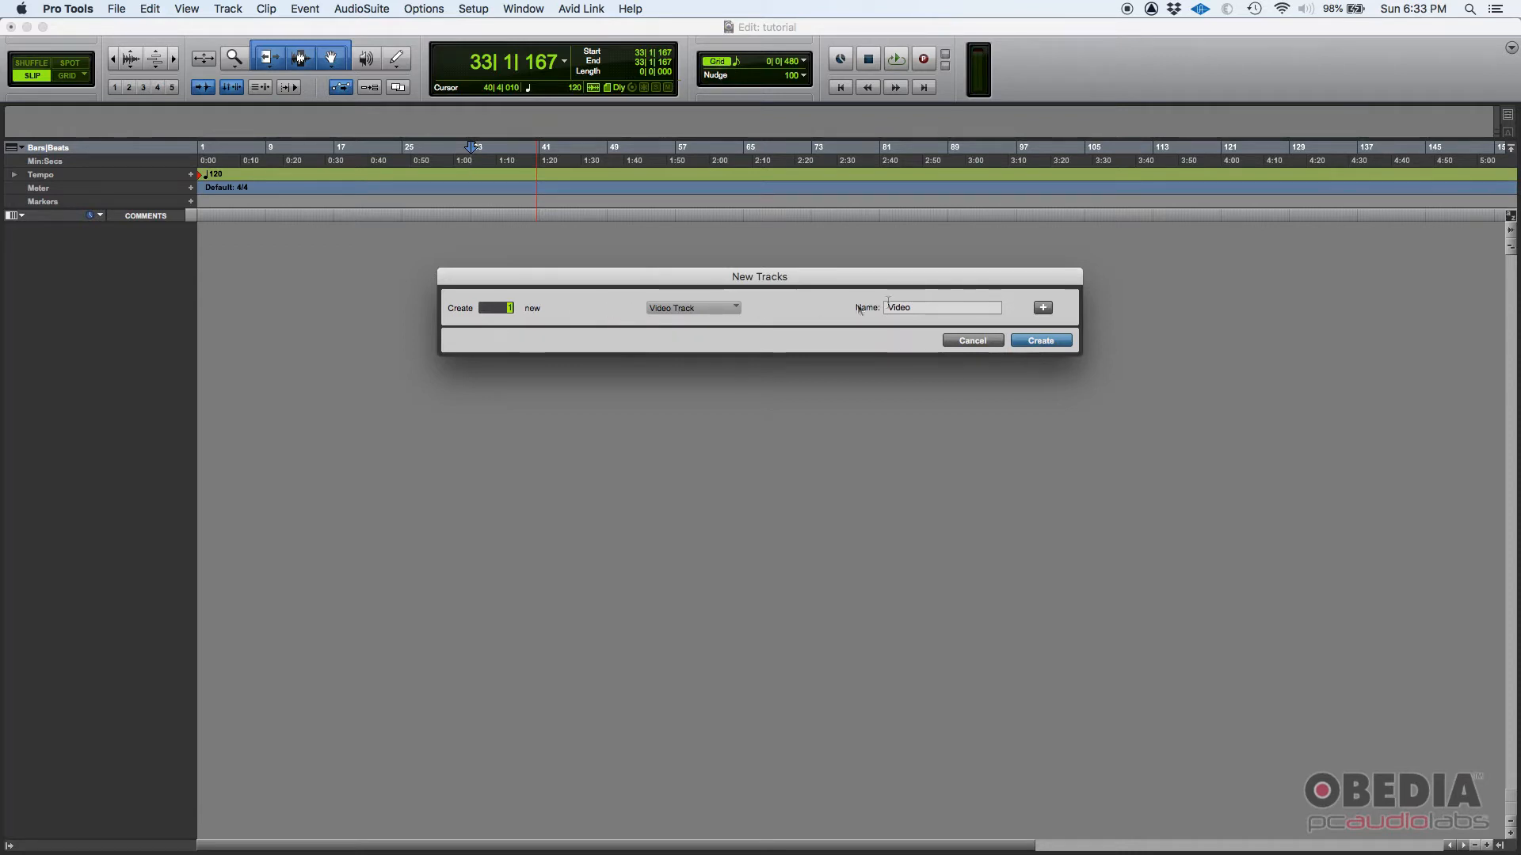
{"action": "mouse_move", "coordinate": [827, 317]}
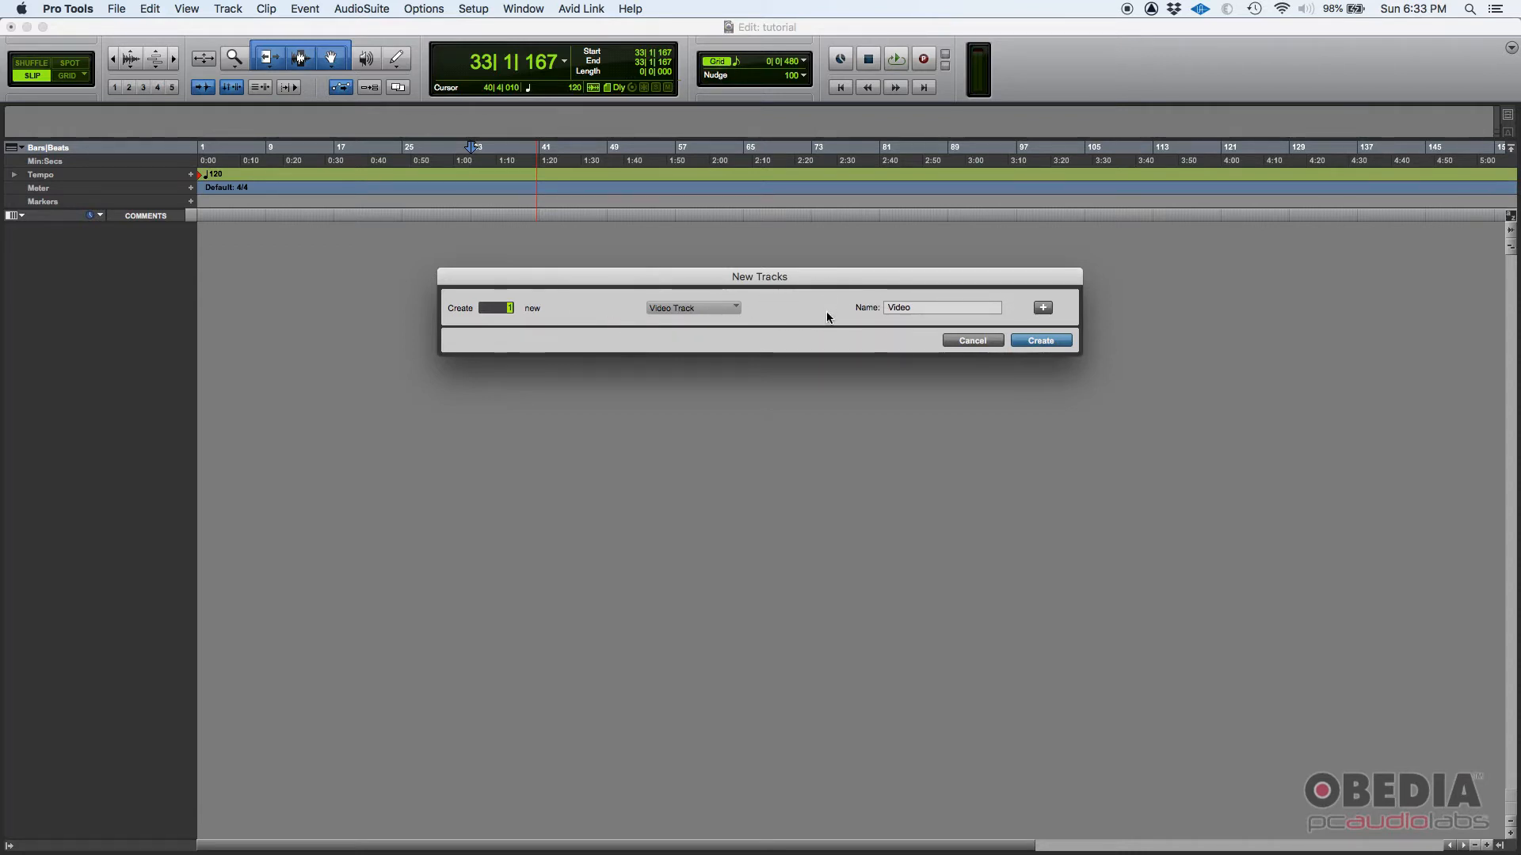
{"action": "mouse_move", "coordinate": [691, 311]}
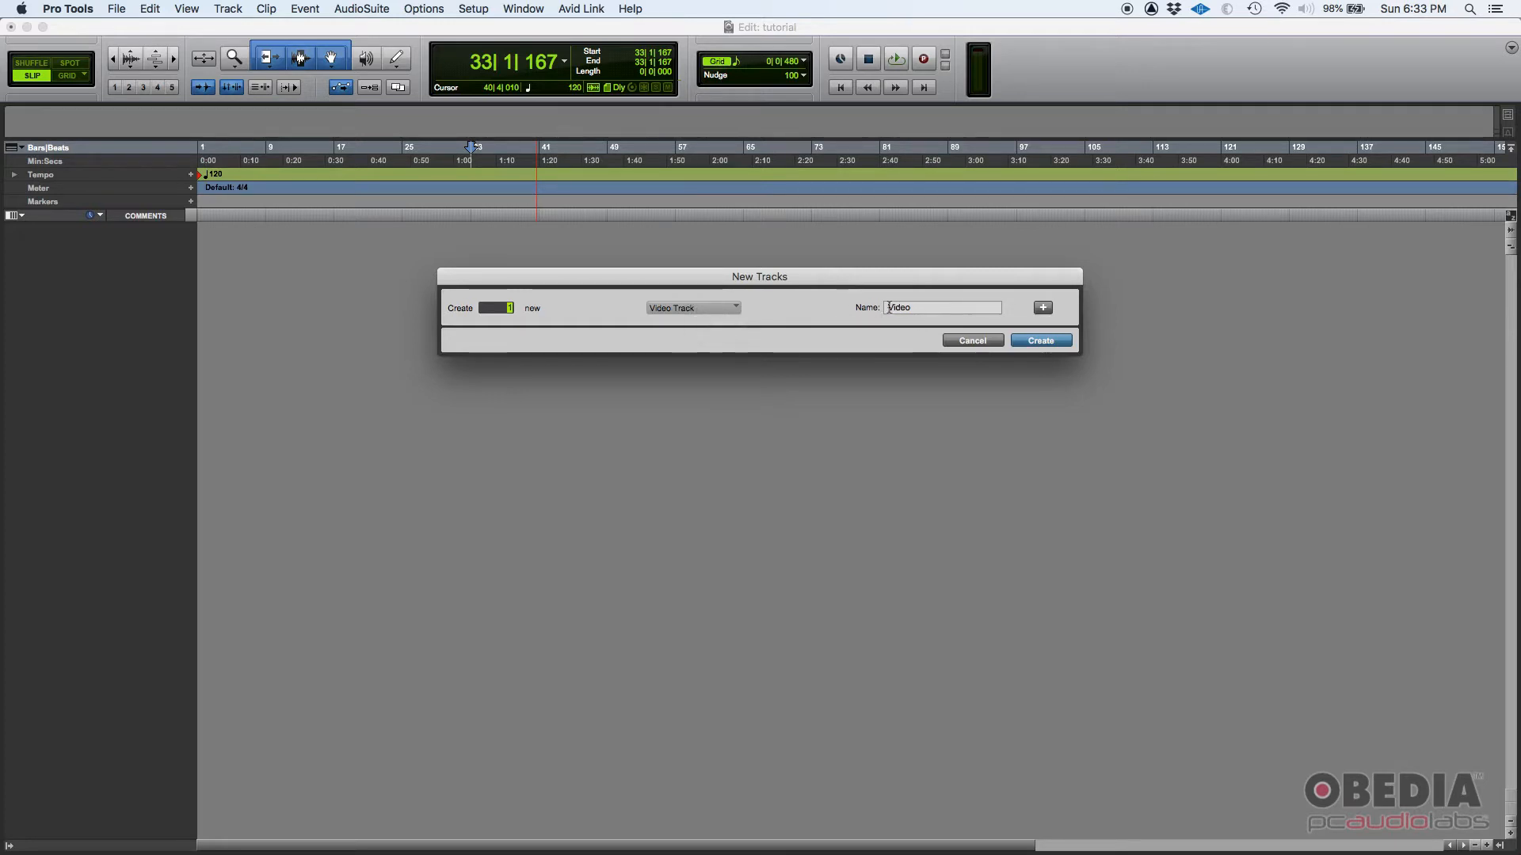
{"action": "left_click", "coordinate": [926, 307]}
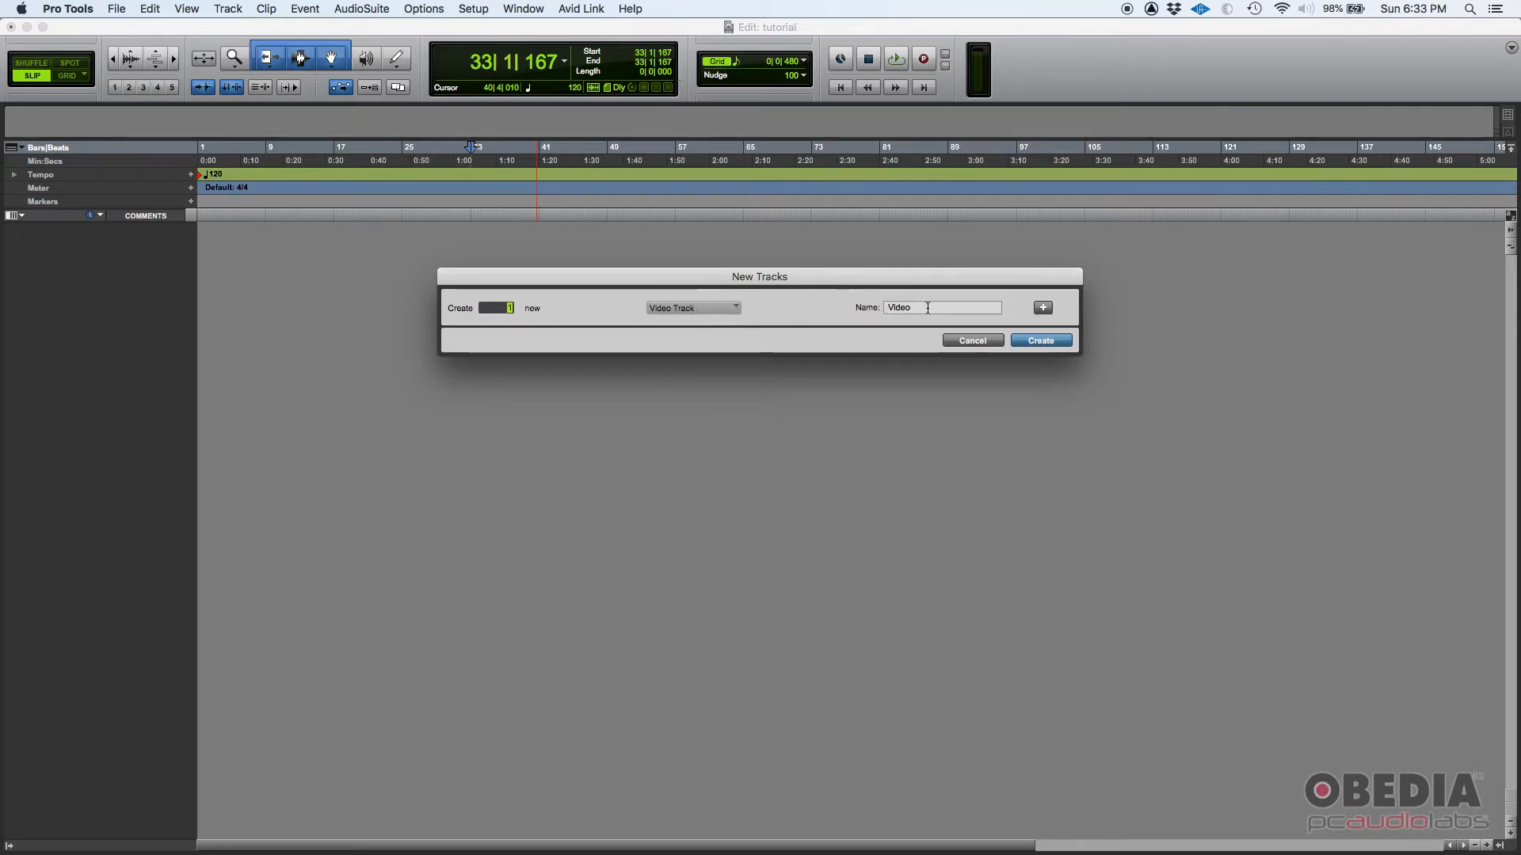
{"action": "type", "text": "dR"}
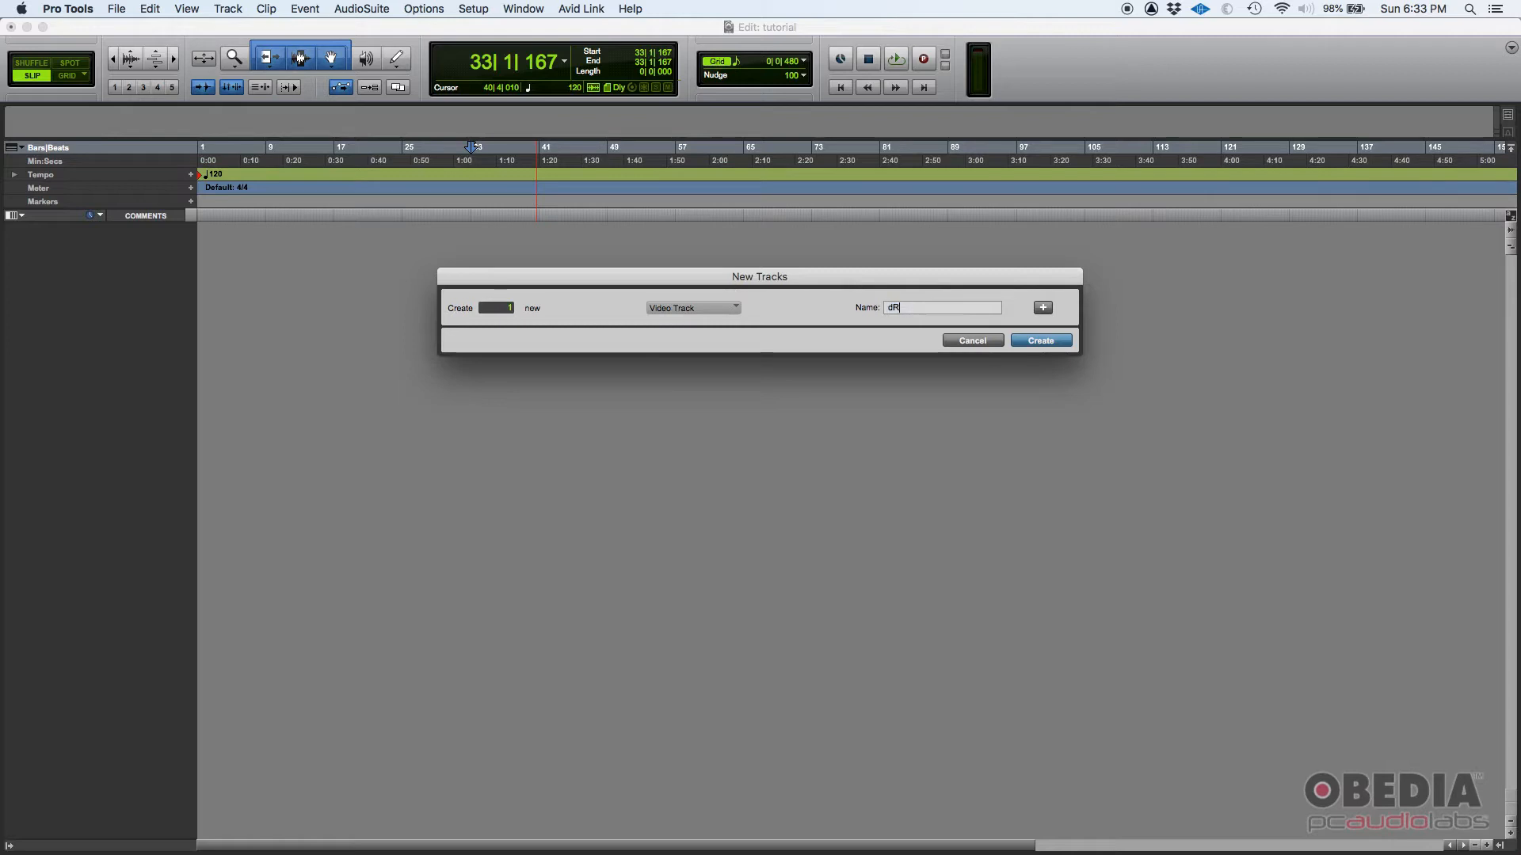
{"action": "type", "text": "Drumm"}
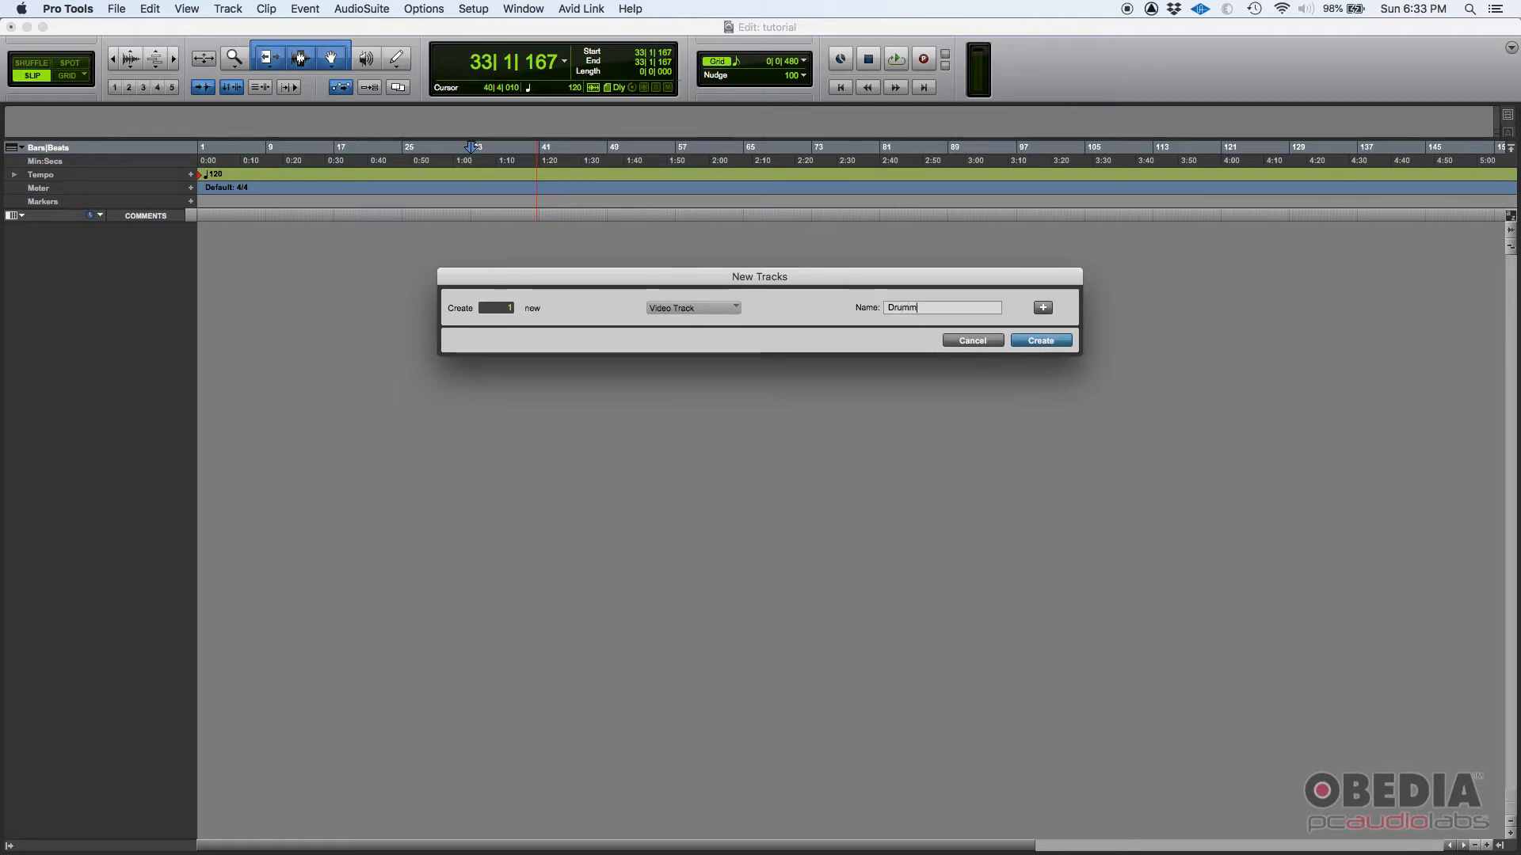
{"action": "type", "text": "ing"}
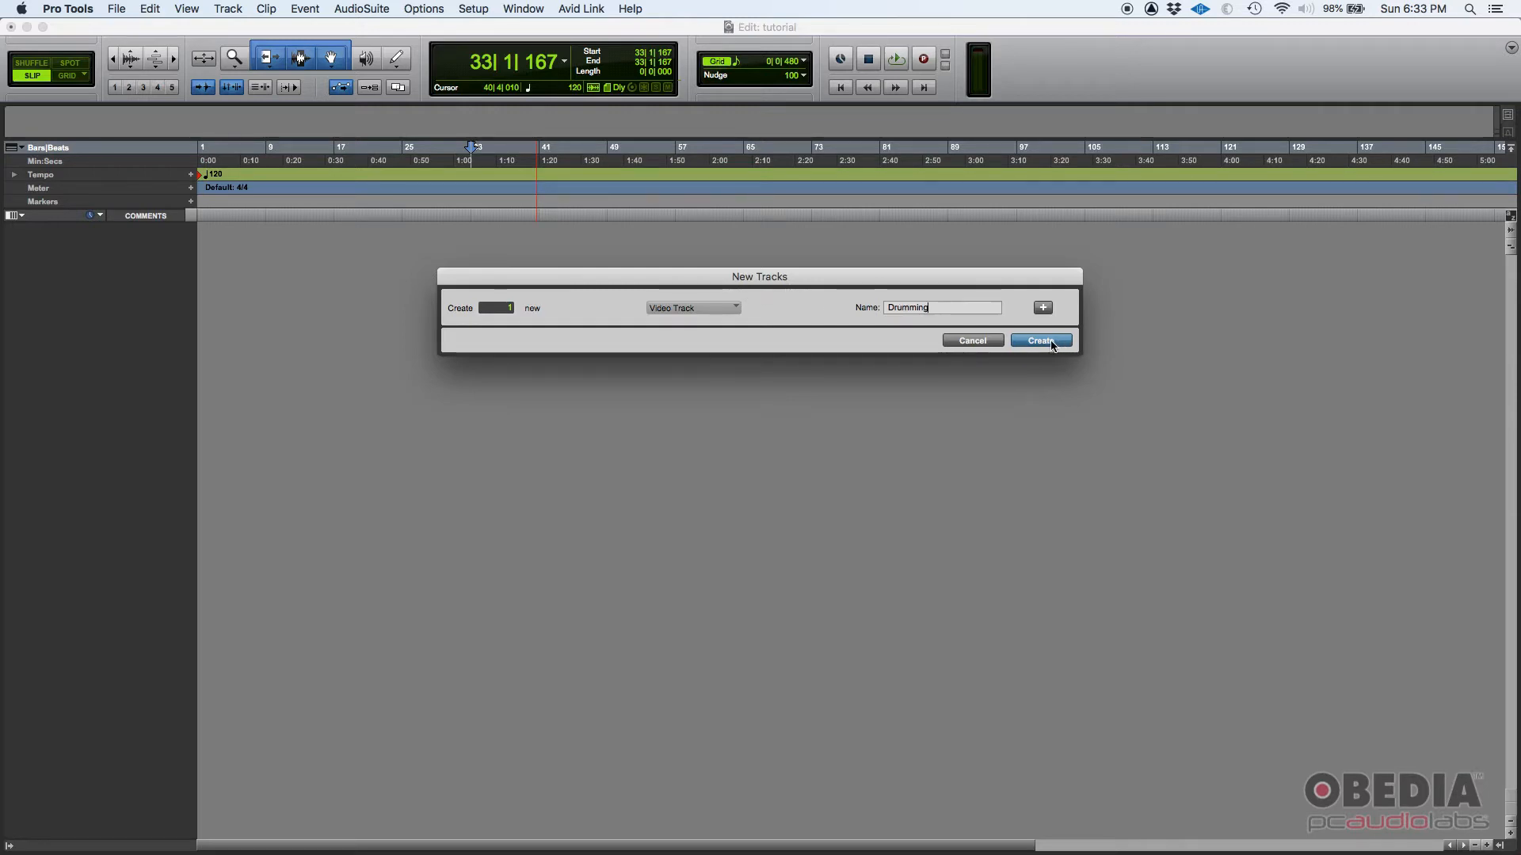
{"action": "left_click", "coordinate": [1040, 341]}
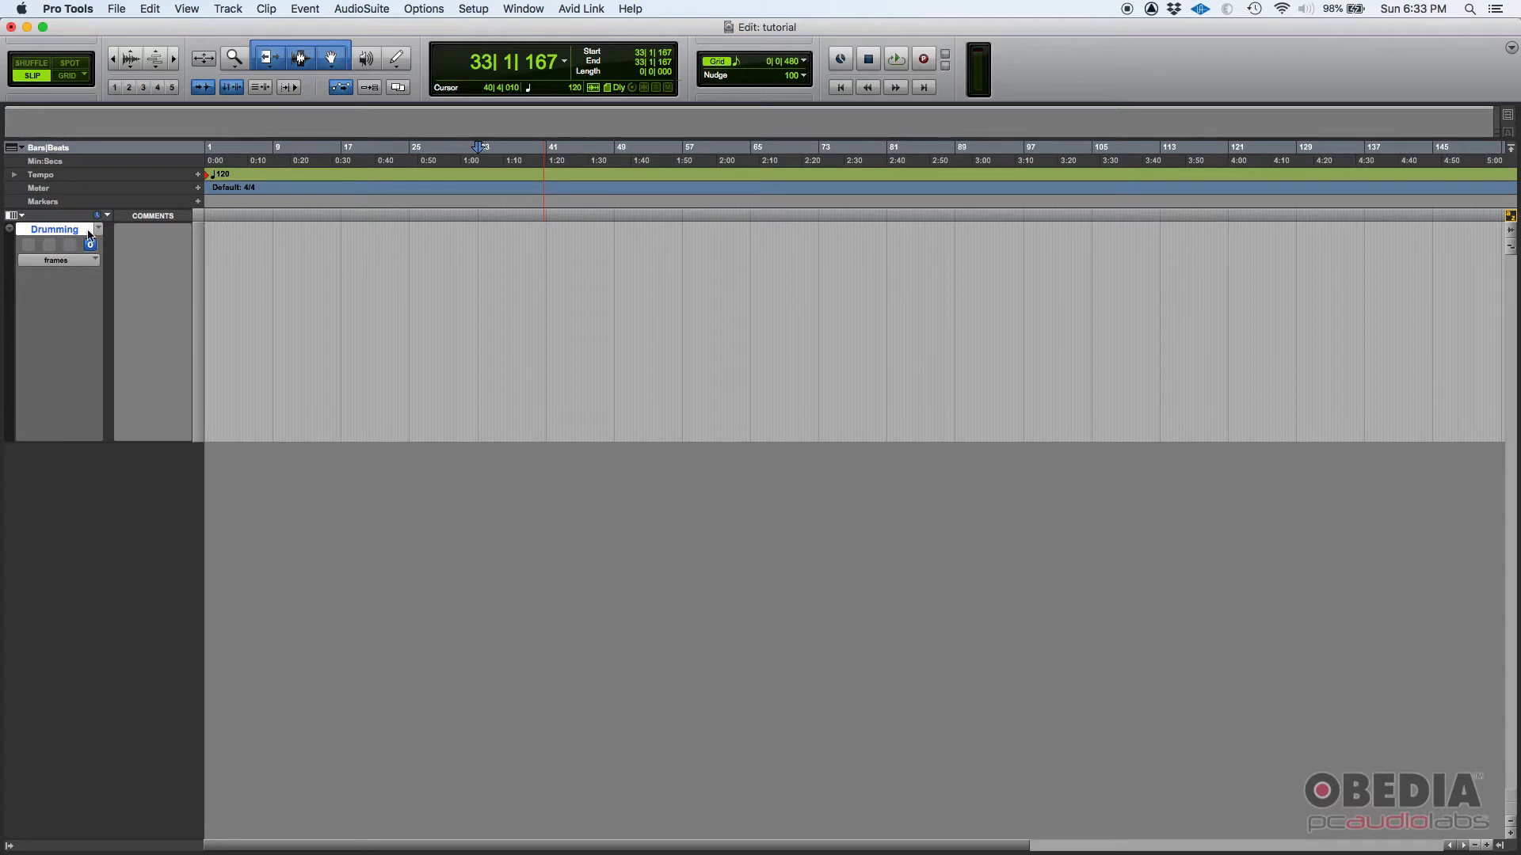
{"action": "mouse_move", "coordinate": [55, 230]}
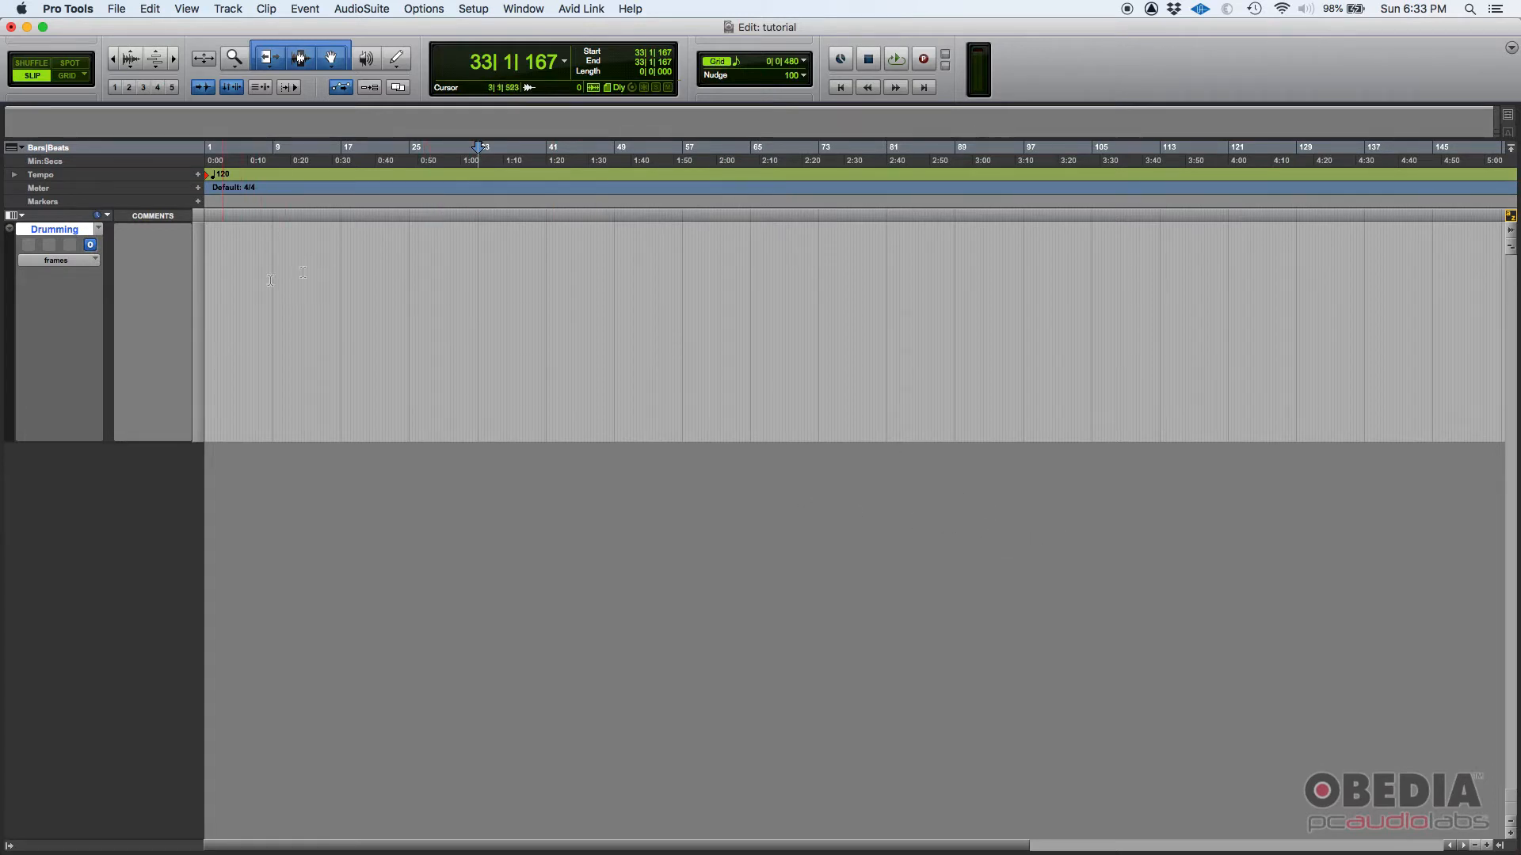
{"action": "mouse_move", "coordinate": [442, 834]}
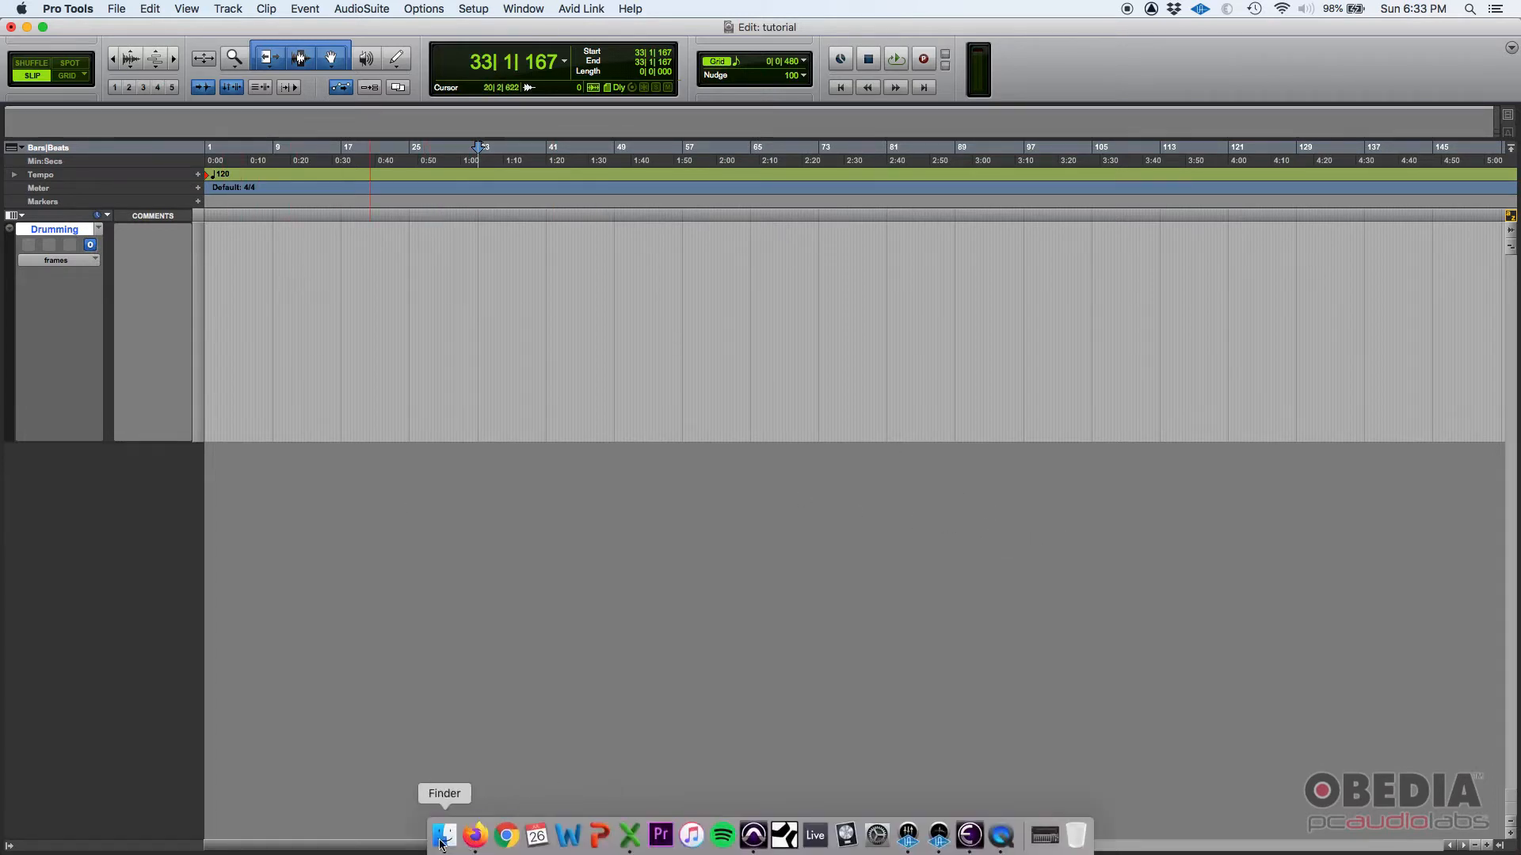
Step: Drag SOF DRUM SESSION.mp4 from Finder onto the Drumming video track
{"action": "left_click", "coordinate": [442, 834]}
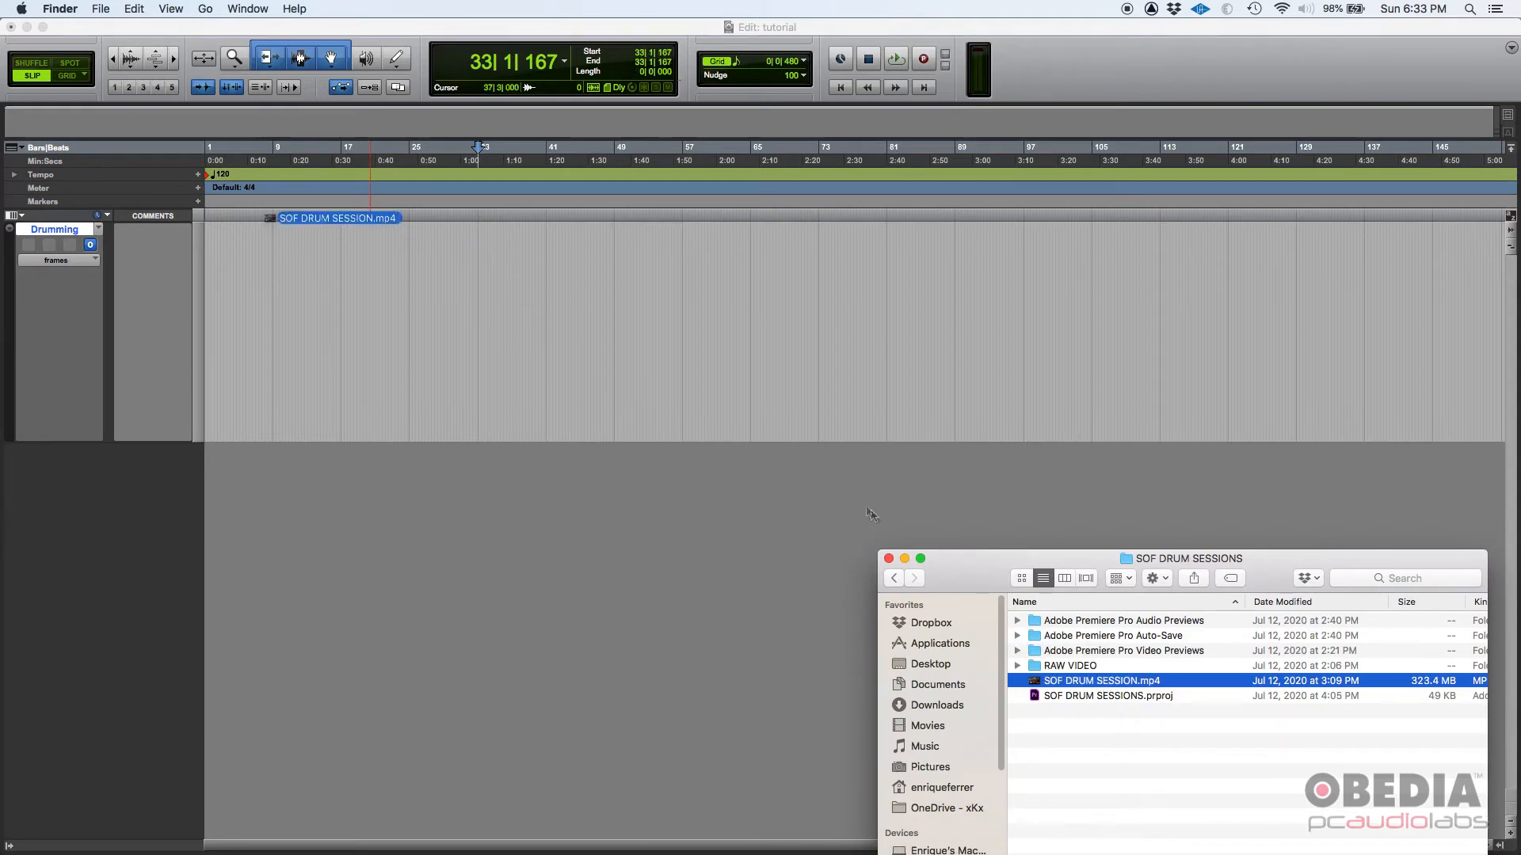
{"action": "left_click_drag", "start_coordinate": [338, 219], "coordinate": [211, 278]}
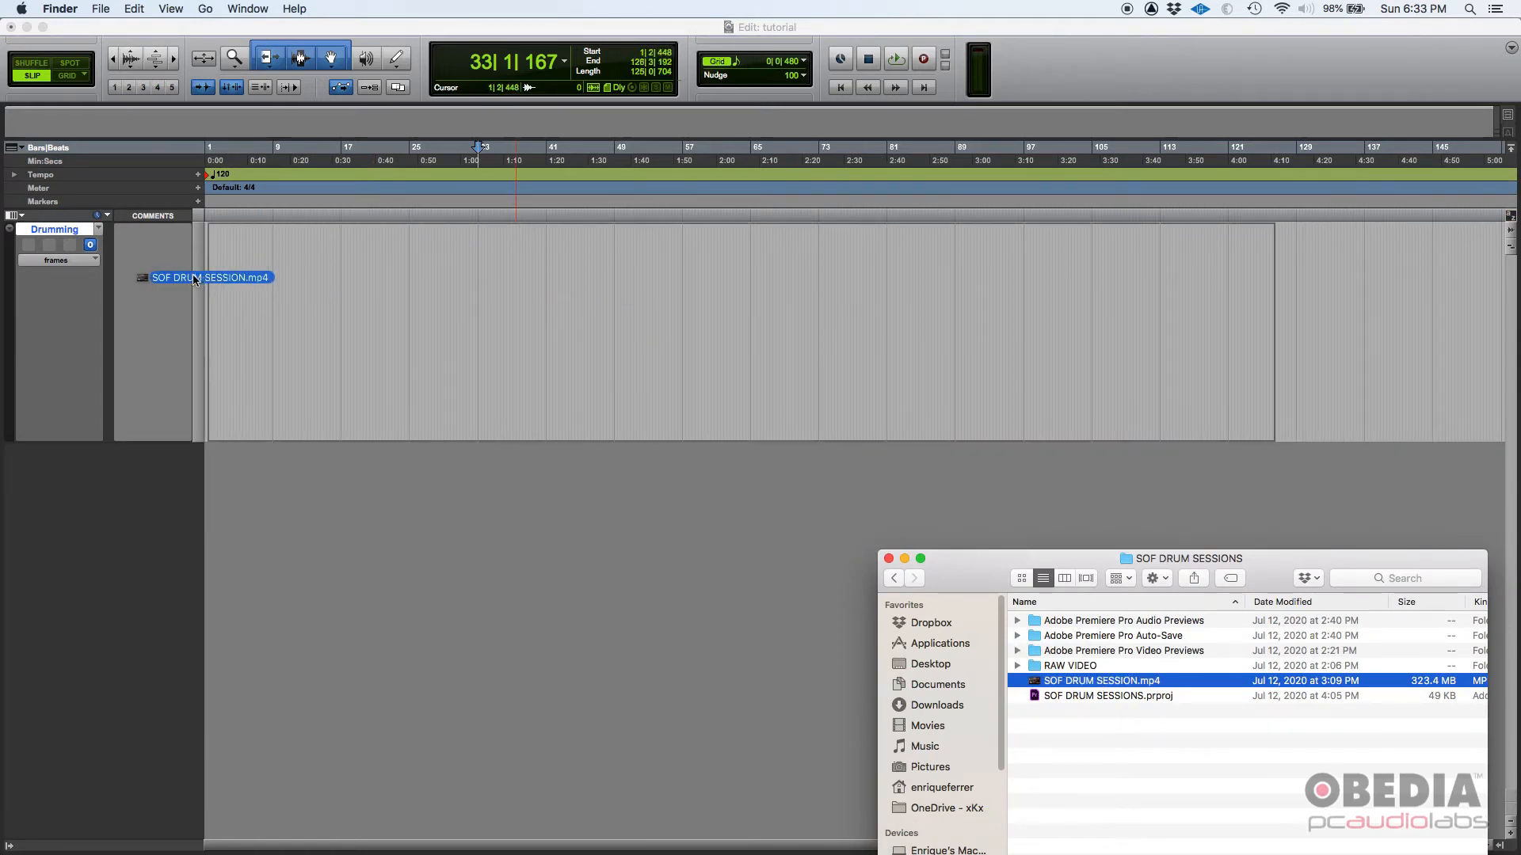
{"action": "left_click_drag", "start_coordinate": [209, 278], "coordinate": [263, 268]}
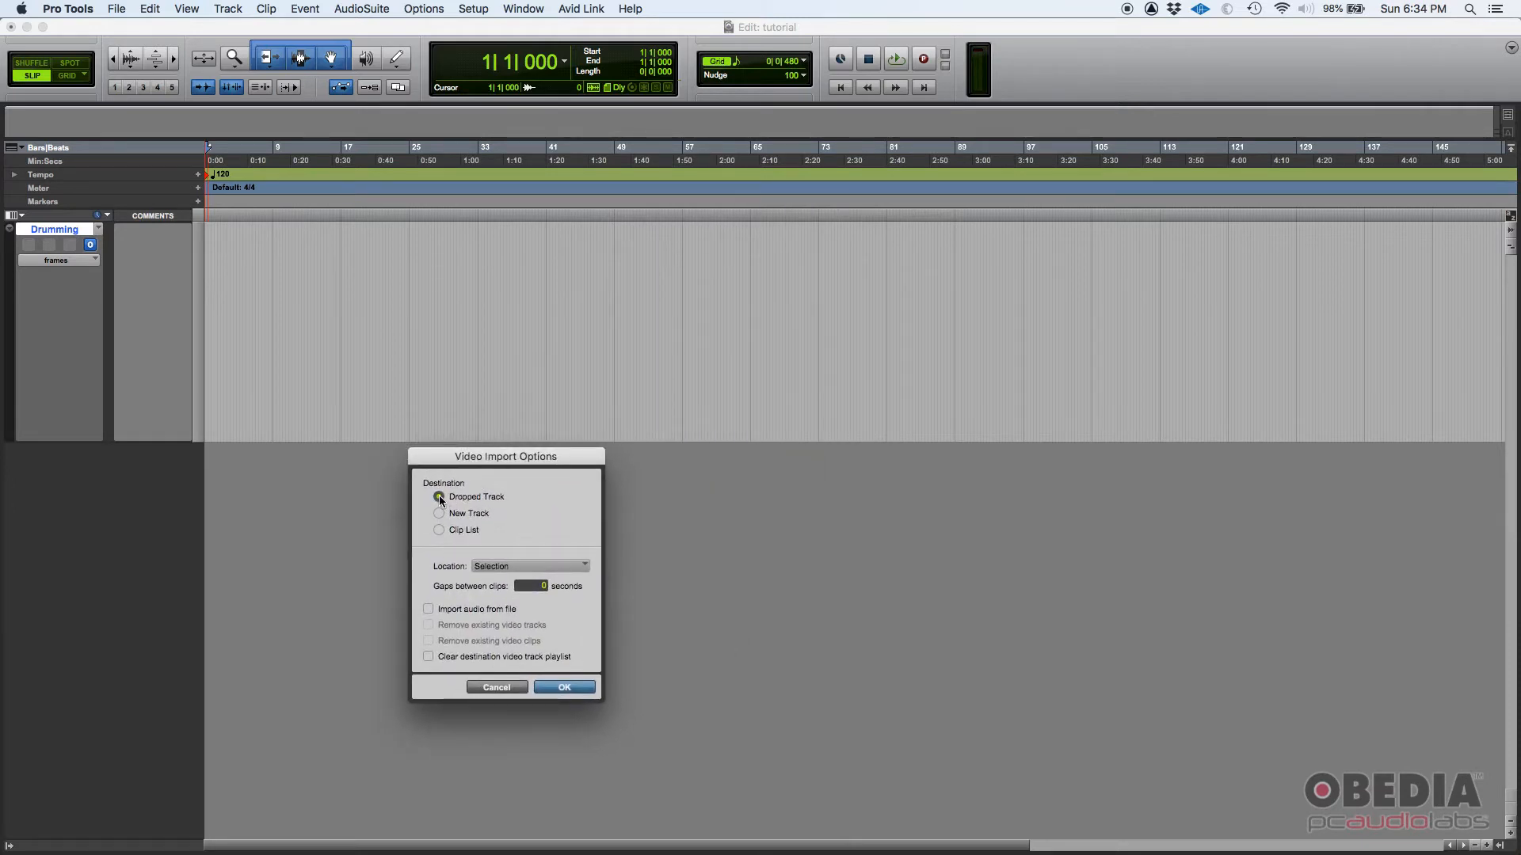
Step: Import the video with Dropped Track as its destination, confirming the import options
{"action": "left_click", "coordinate": [438, 496]}
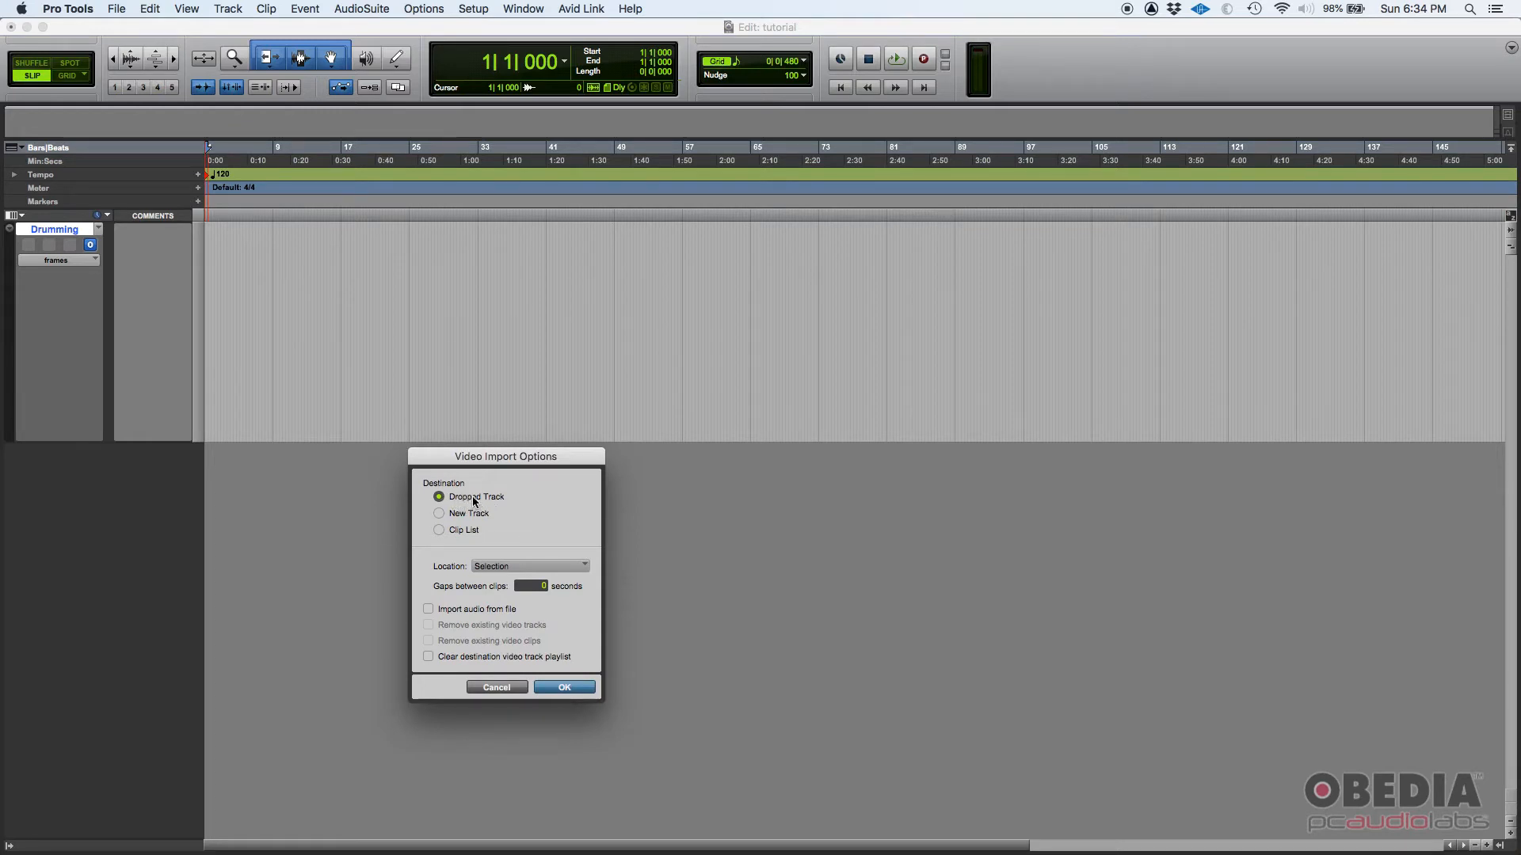
{"action": "mouse_move", "coordinate": [497, 571]}
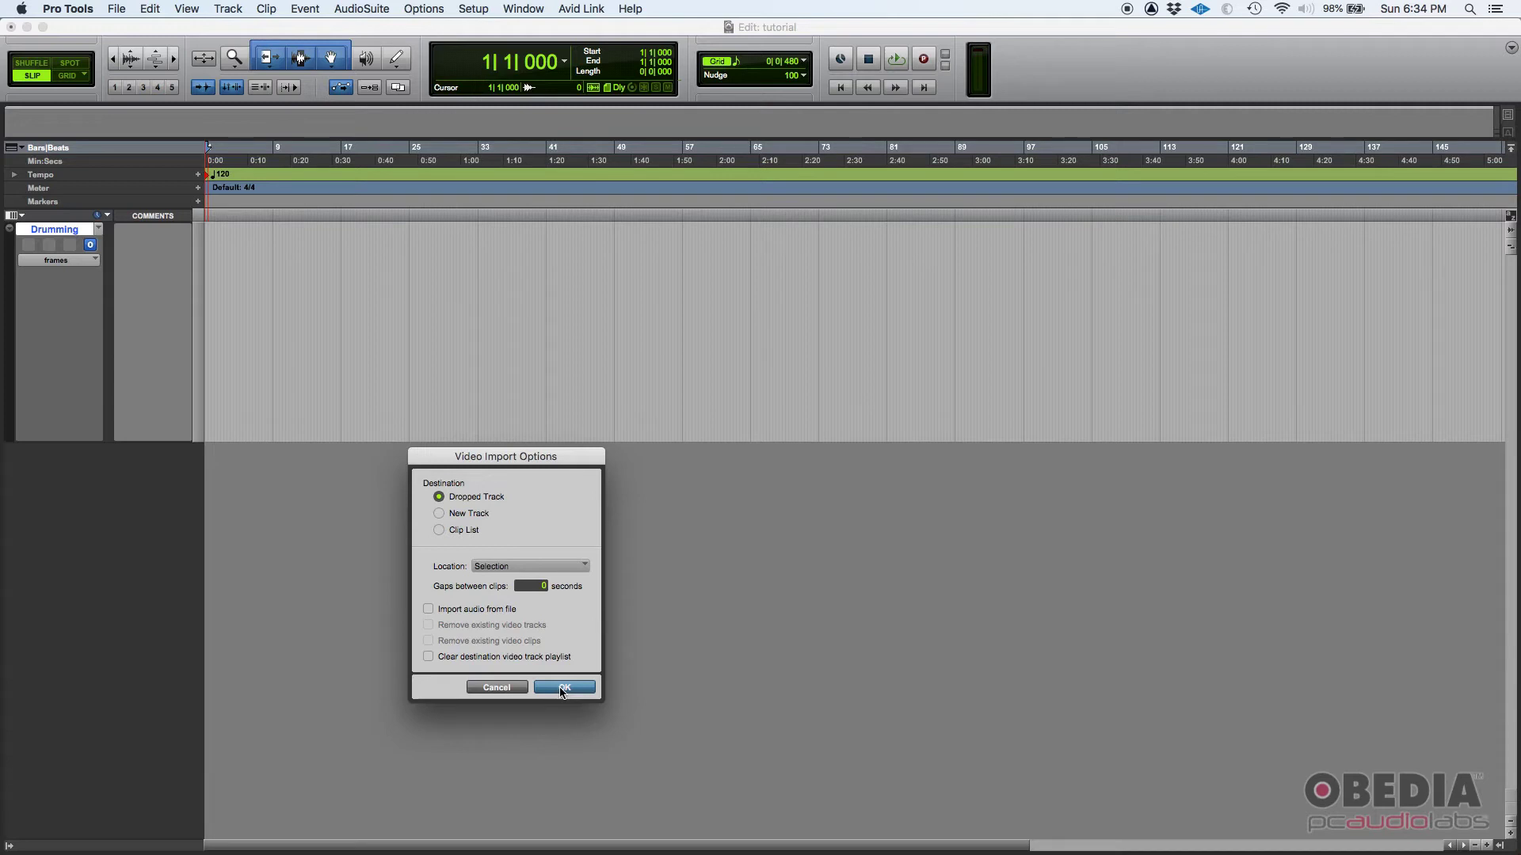
{"action": "left_click", "coordinate": [565, 687]}
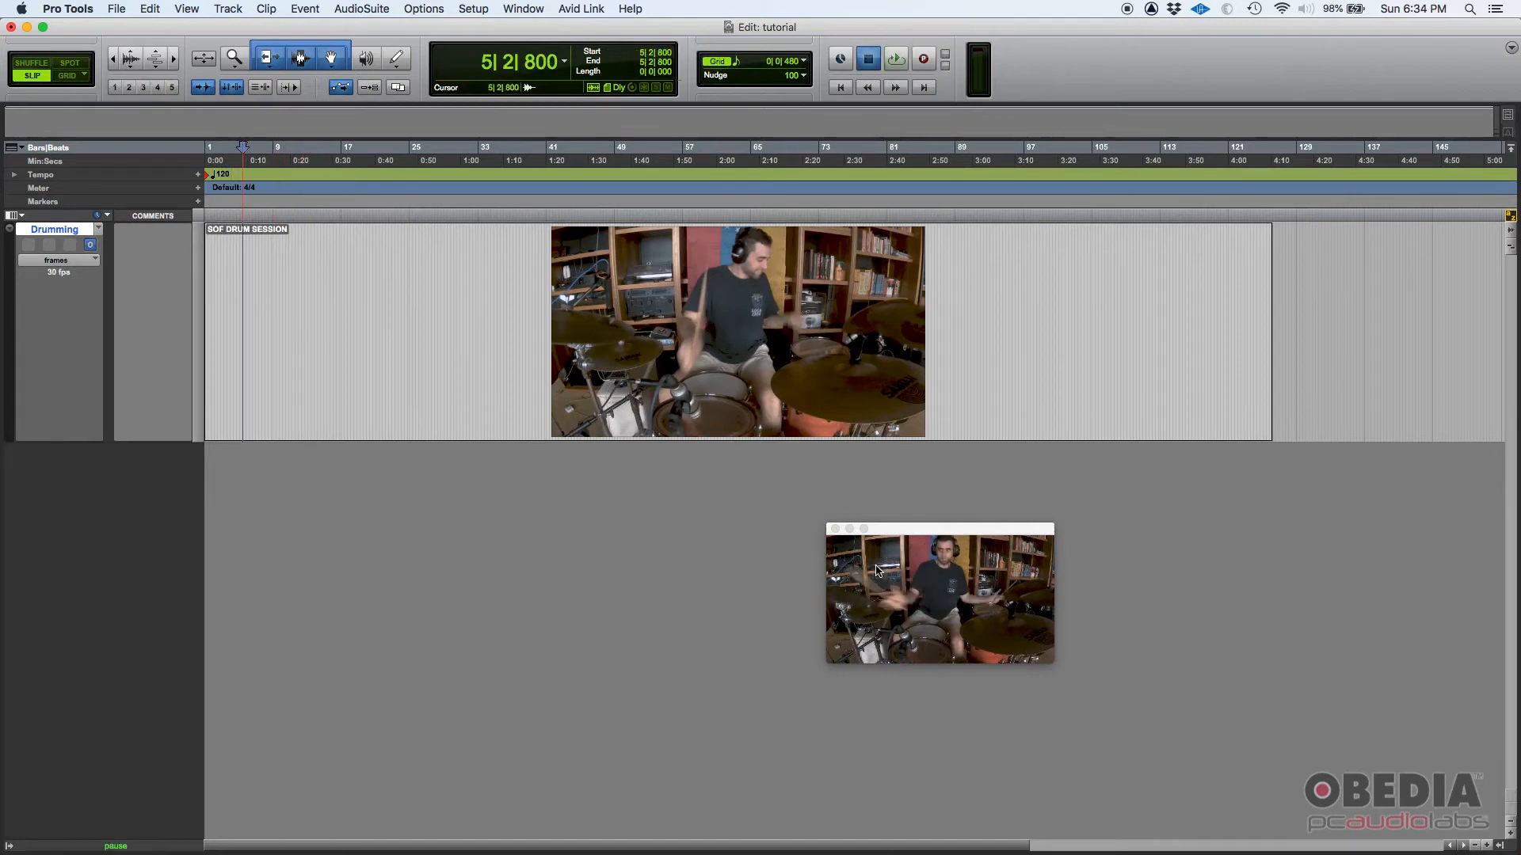
Step: Start playback so the drum session clip runs in its video window
{"action": "left_click", "coordinate": [894, 57]}
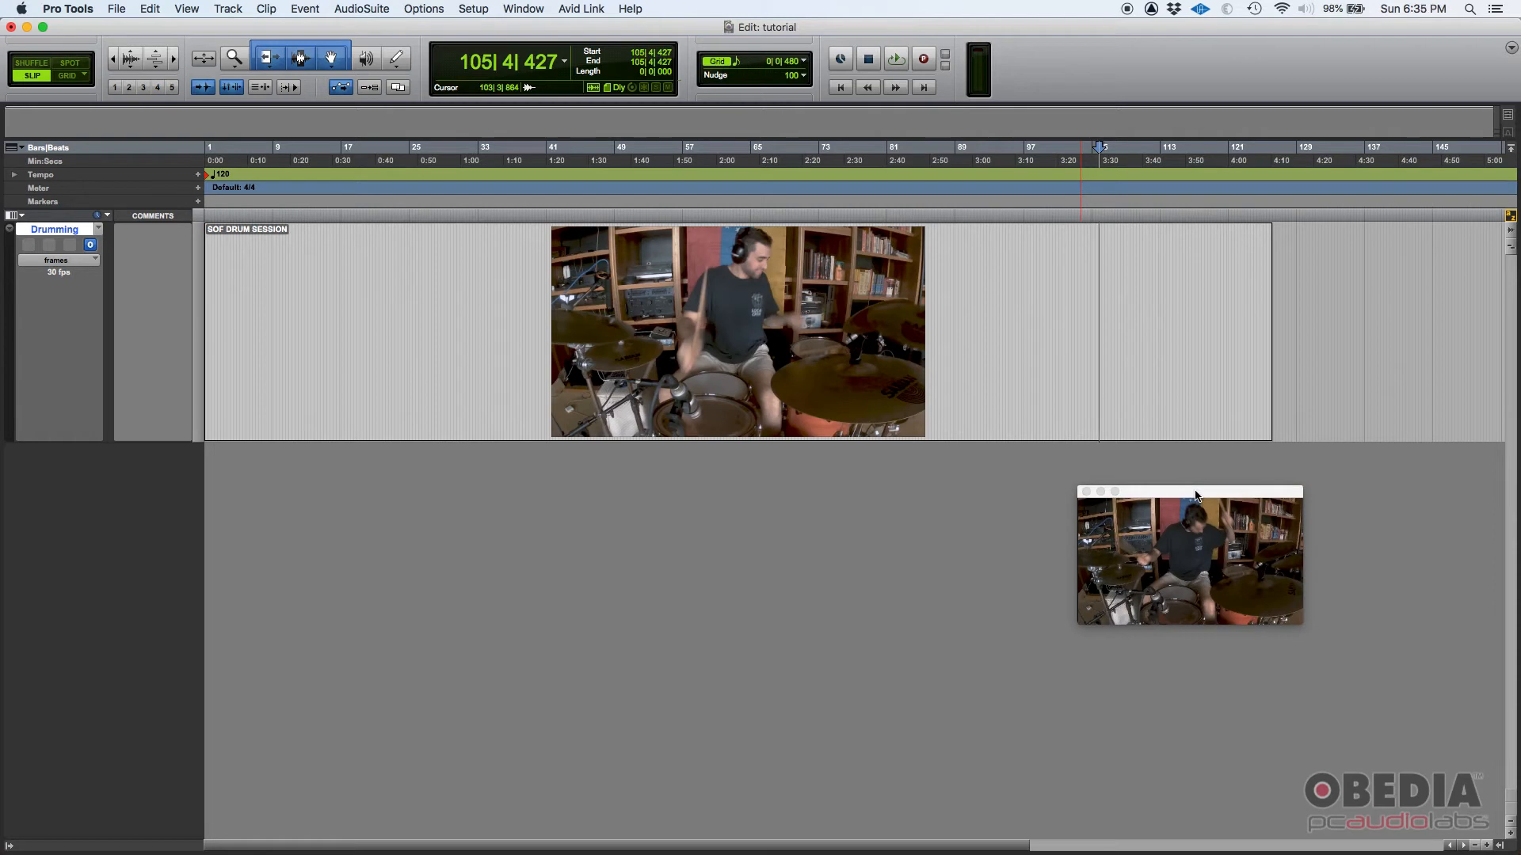
{"action": "mouse_move", "coordinate": [820, 473]}
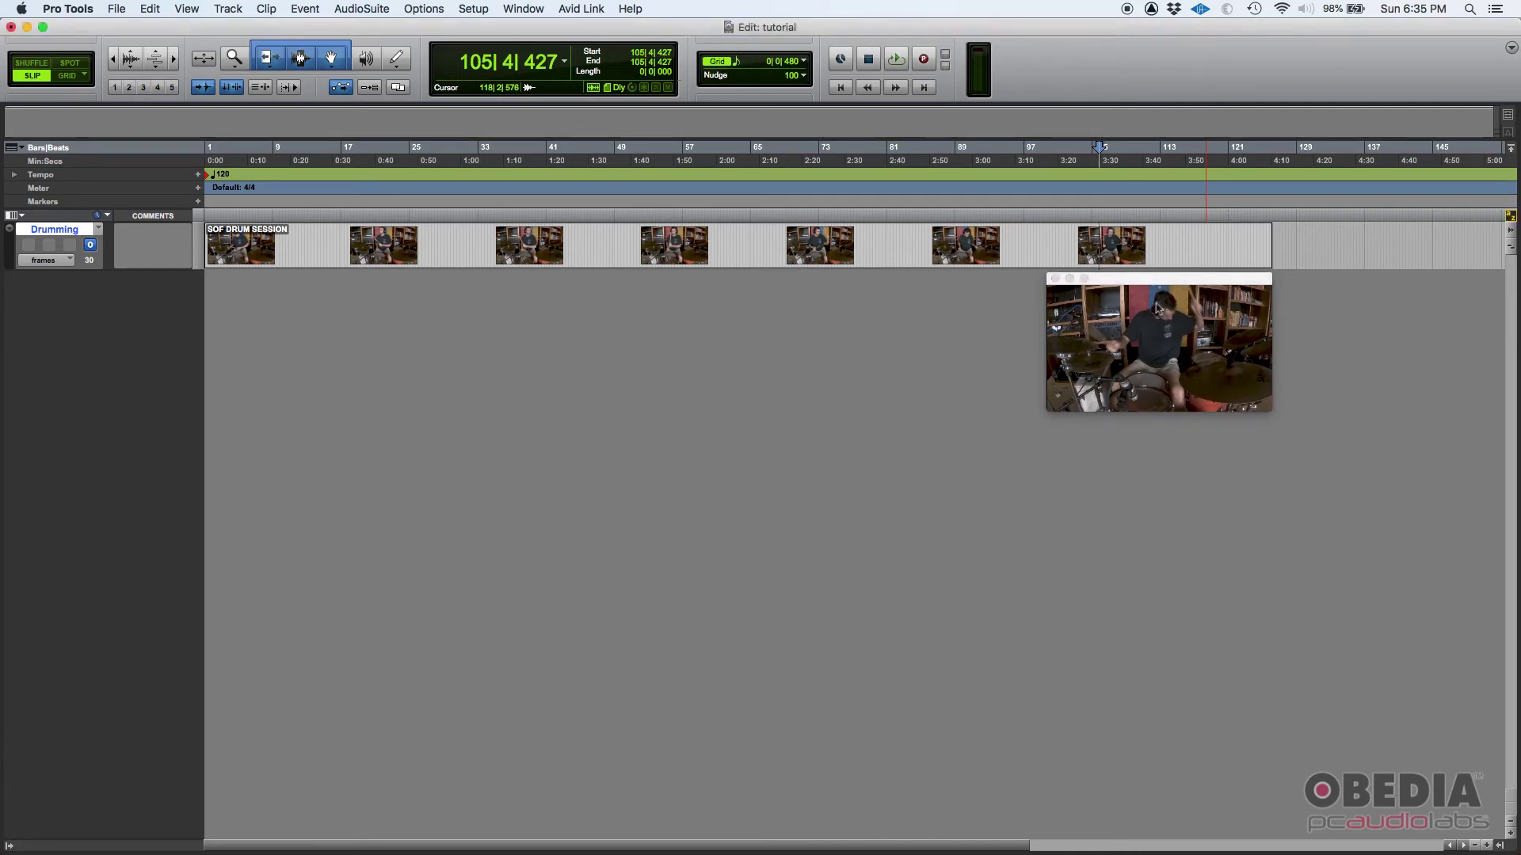
{"action": "mouse_move", "coordinate": [1154, 306]}
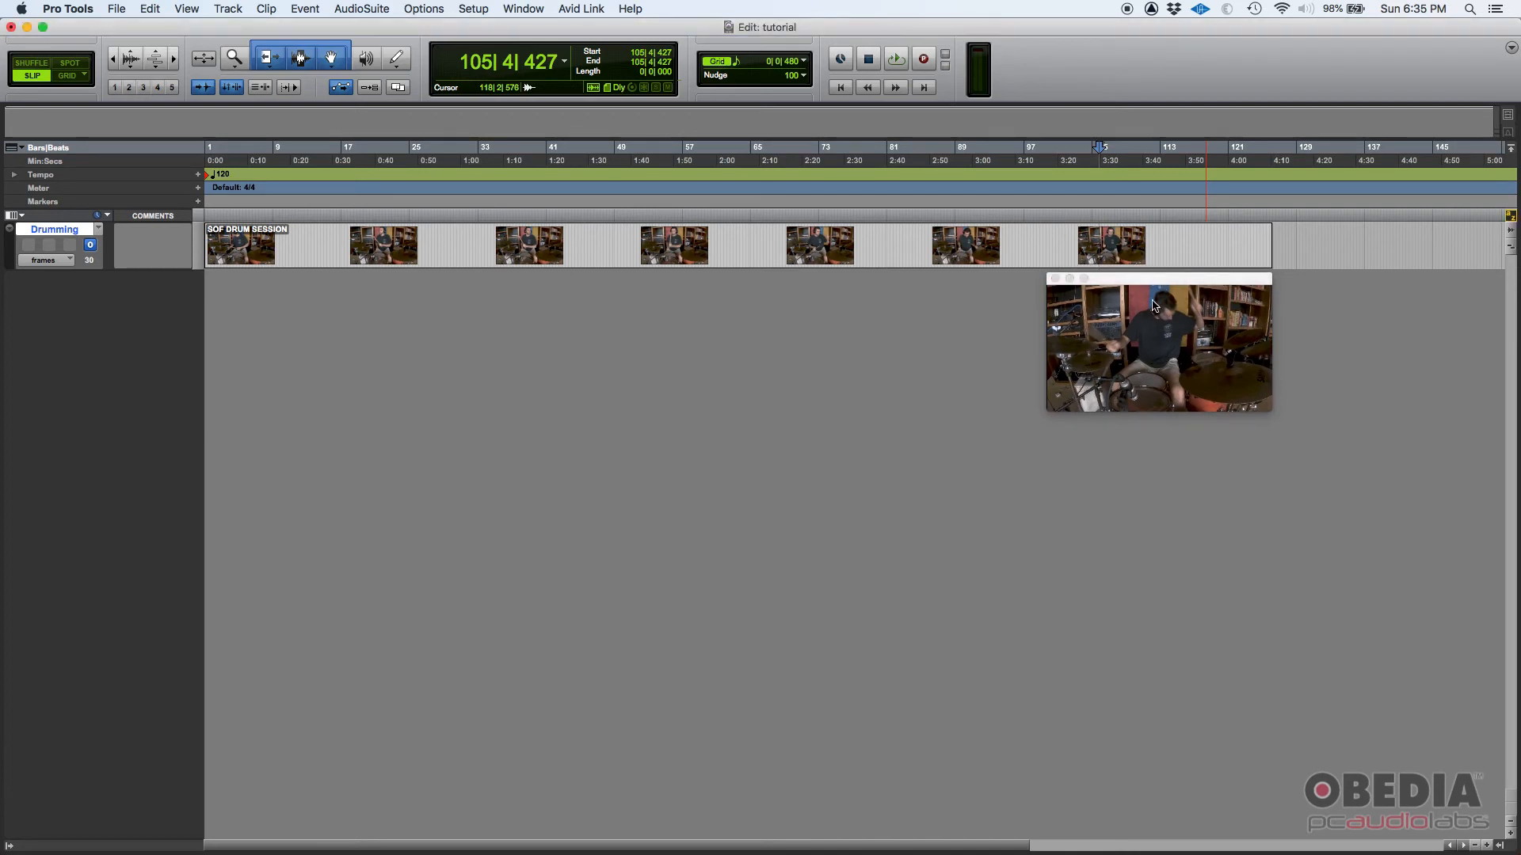